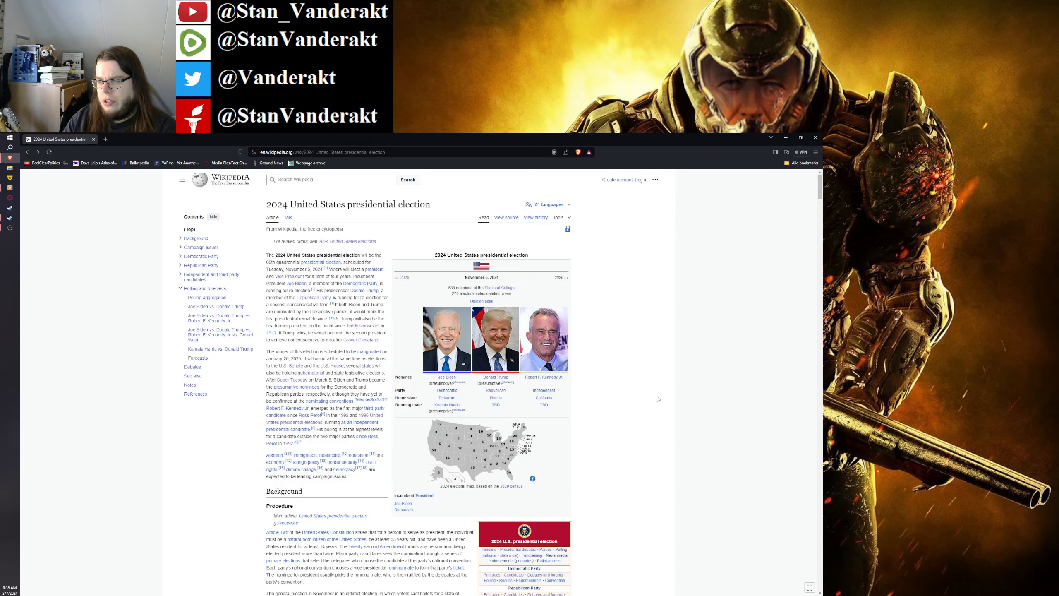
Step: Scroll the 2024 US presidential election article down to the Polling and forecasts aggregation tables
{"action": "scroll", "scroll_direction": "down", "scroll_amount": 3}
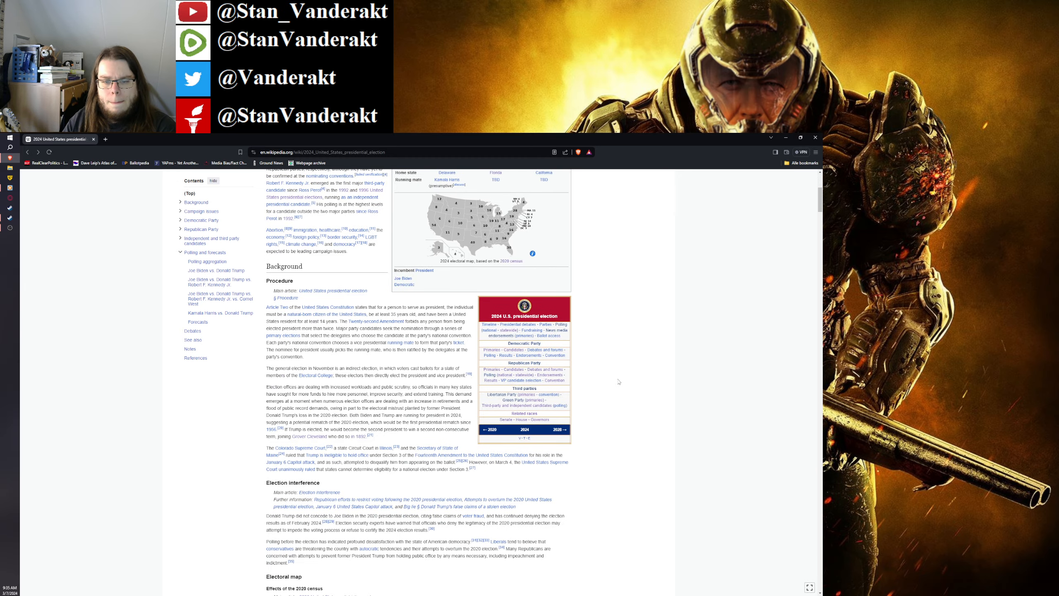
{"action": "scroll", "scroll_direction": "down", "scroll_amount": 3}
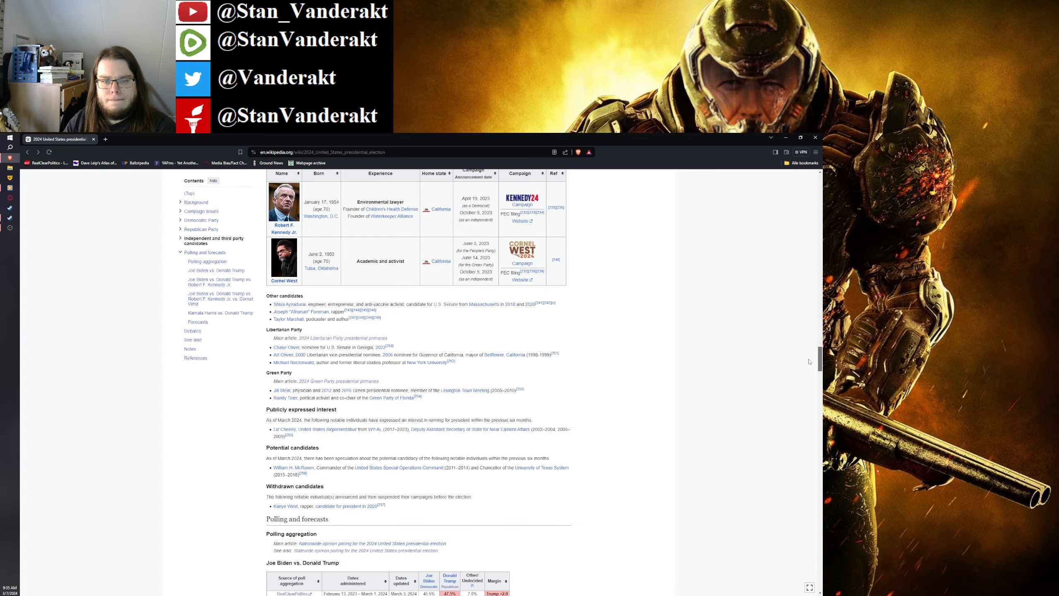
{"action": "scroll", "scroll_direction": "down", "scroll_amount": 3}
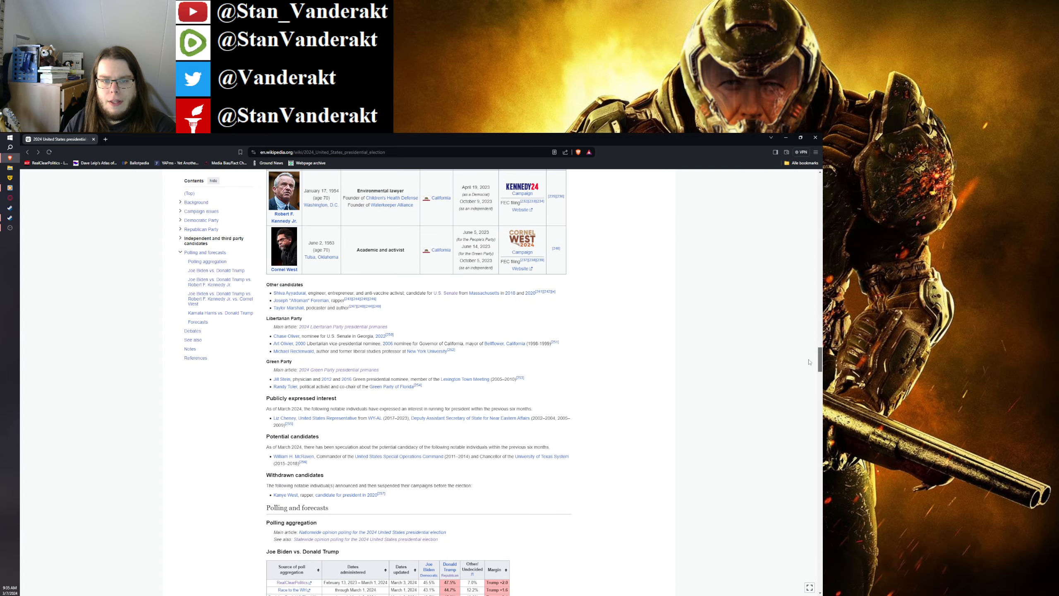
{"action": "scroll", "scroll_direction": "down", "scroll_amount": 3}
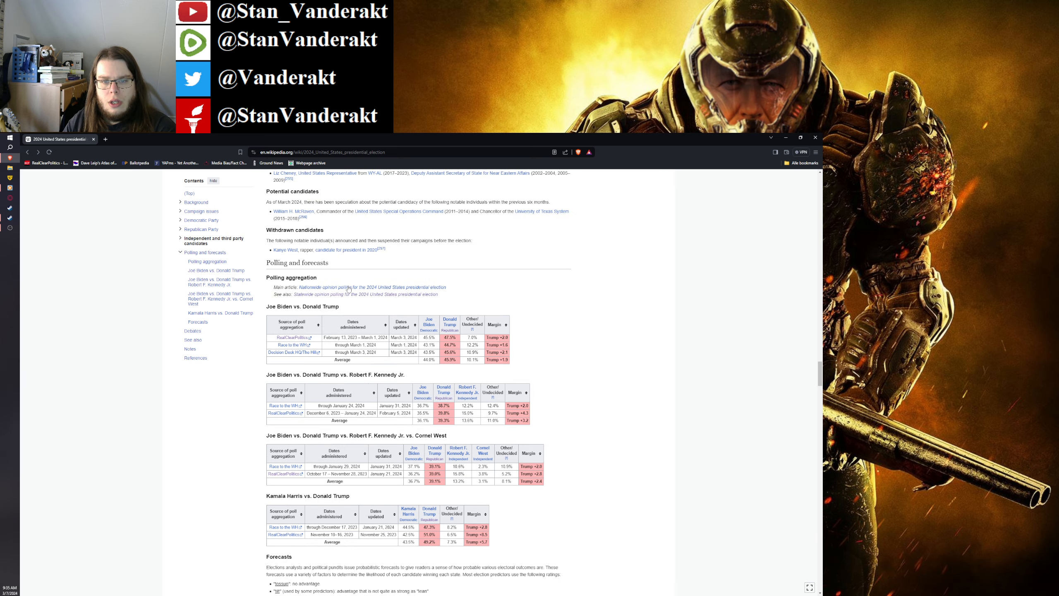
Step: Go to the Nationwide opinion polling for the 2024 election article and read its national poll tables
{"action": "left_click", "coordinate": [370, 287]}
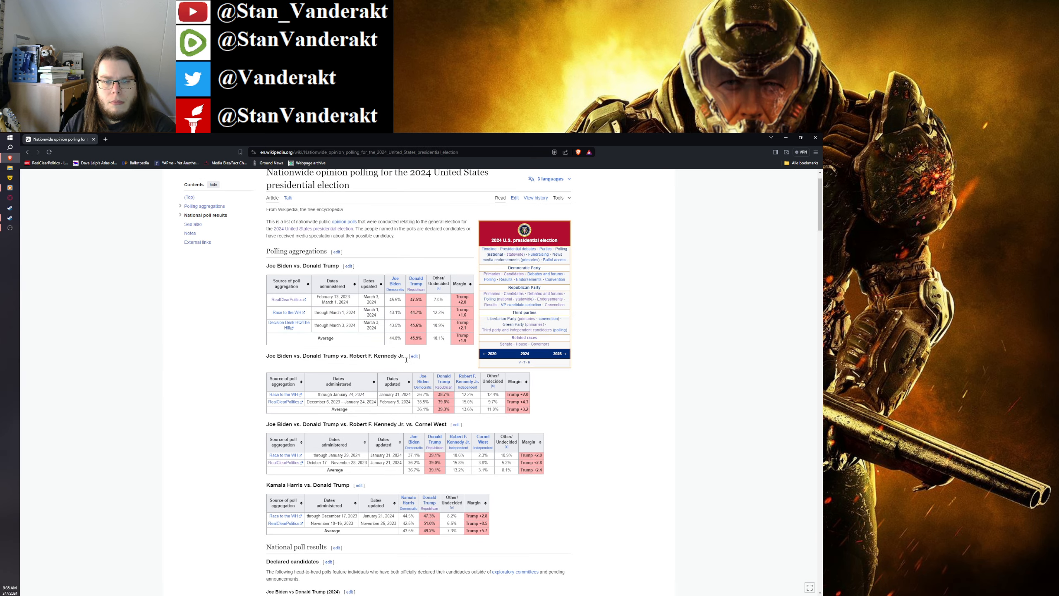
{"action": "scroll", "scroll_direction": "down", "scroll_amount": 3}
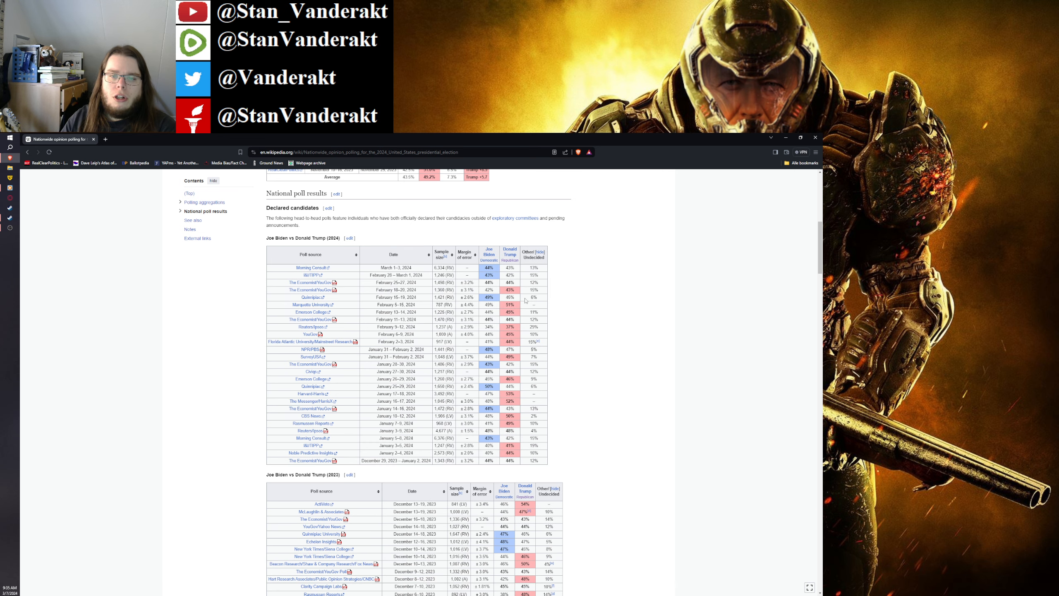
{"action": "mouse_move", "coordinate": [590, 323]}
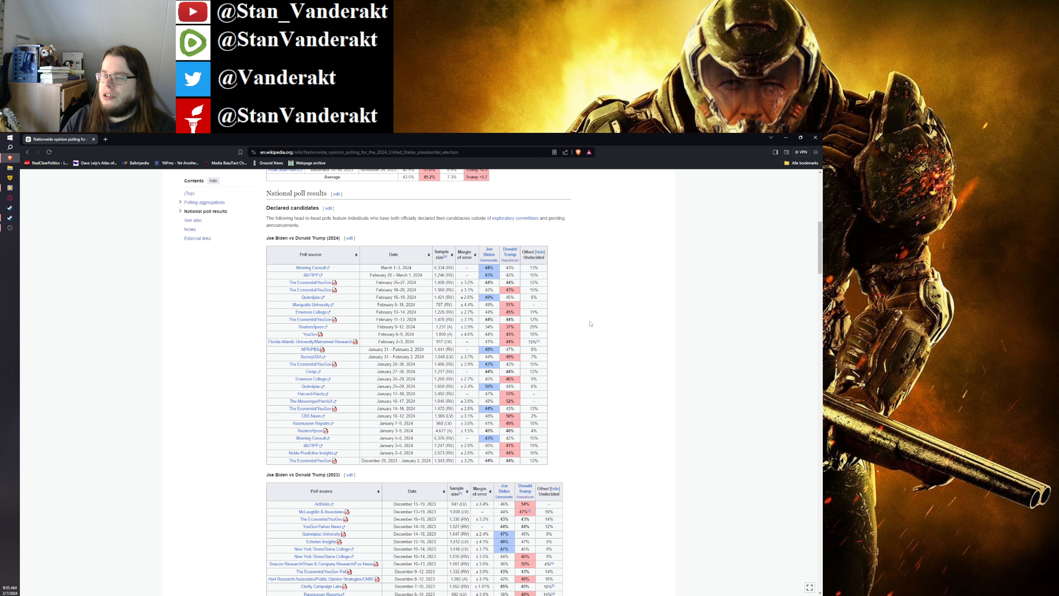
{"action": "scroll", "scroll_direction": "down", "scroll_amount": 3}
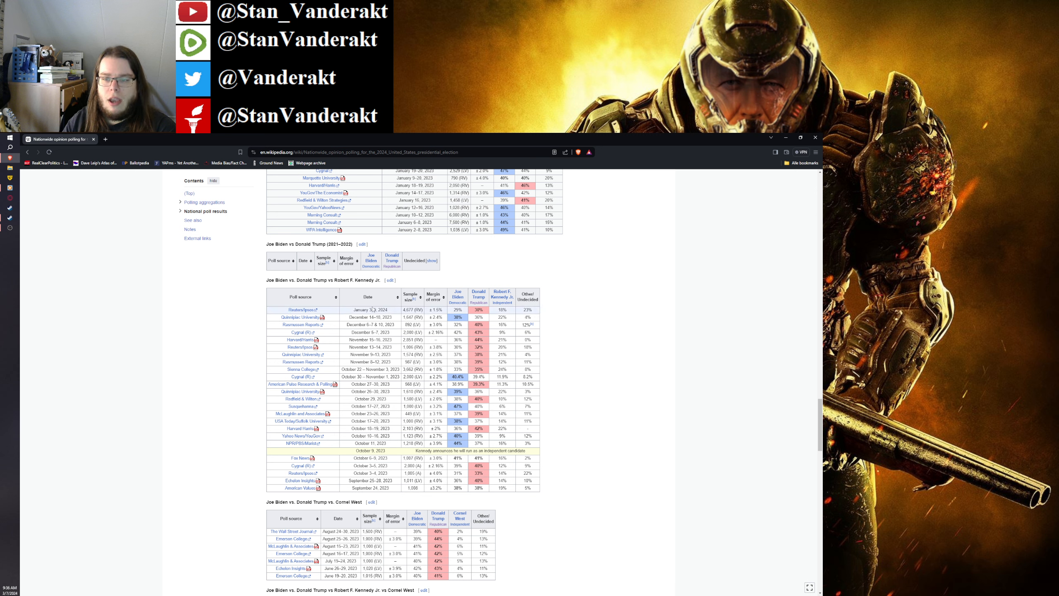
{"action": "mouse_move", "coordinate": [609, 296]}
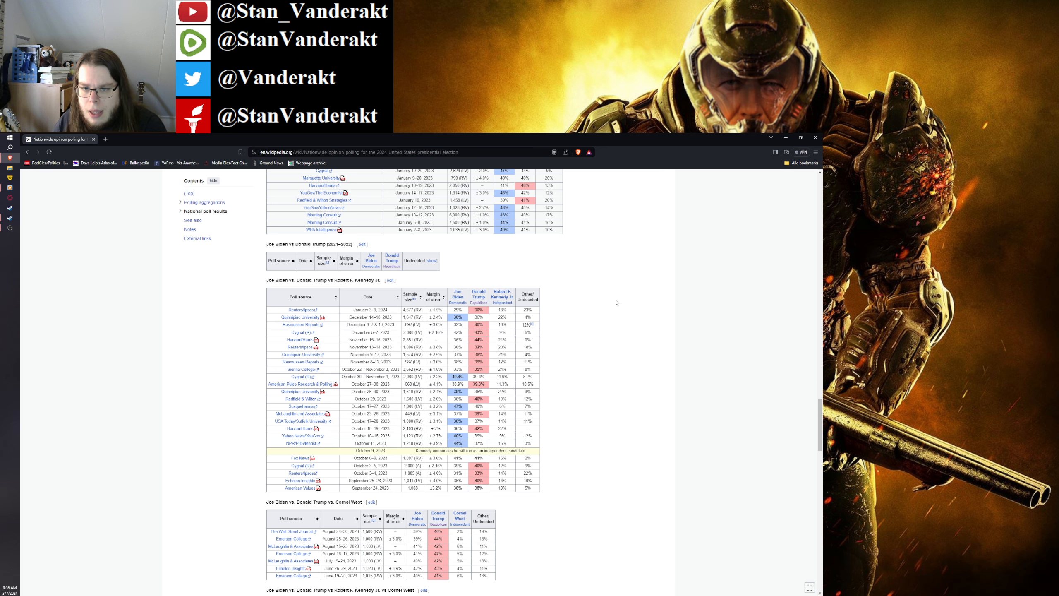
{"action": "scroll", "scroll_direction": "down", "scroll_amount": 3}
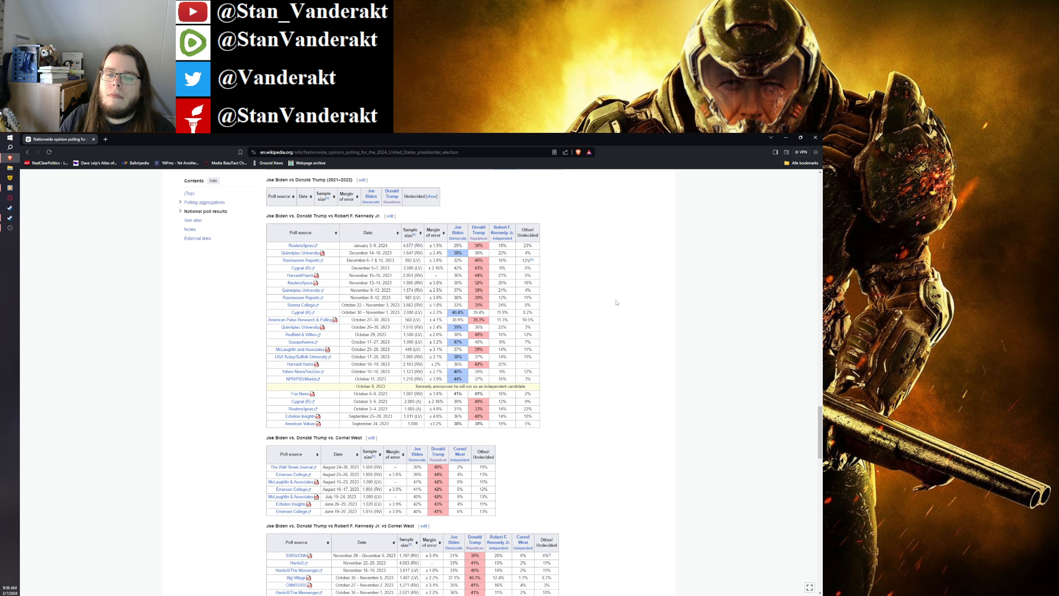
{"action": "scroll", "scroll_direction": "down", "scroll_amount": 3}
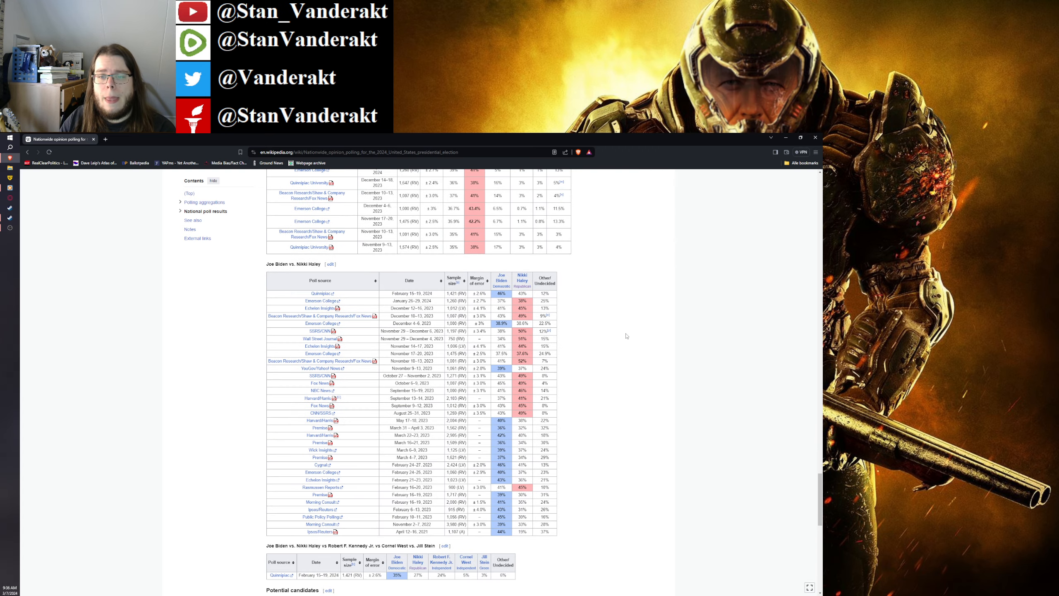
{"action": "scroll", "scroll_direction": "down", "scroll_amount": 3}
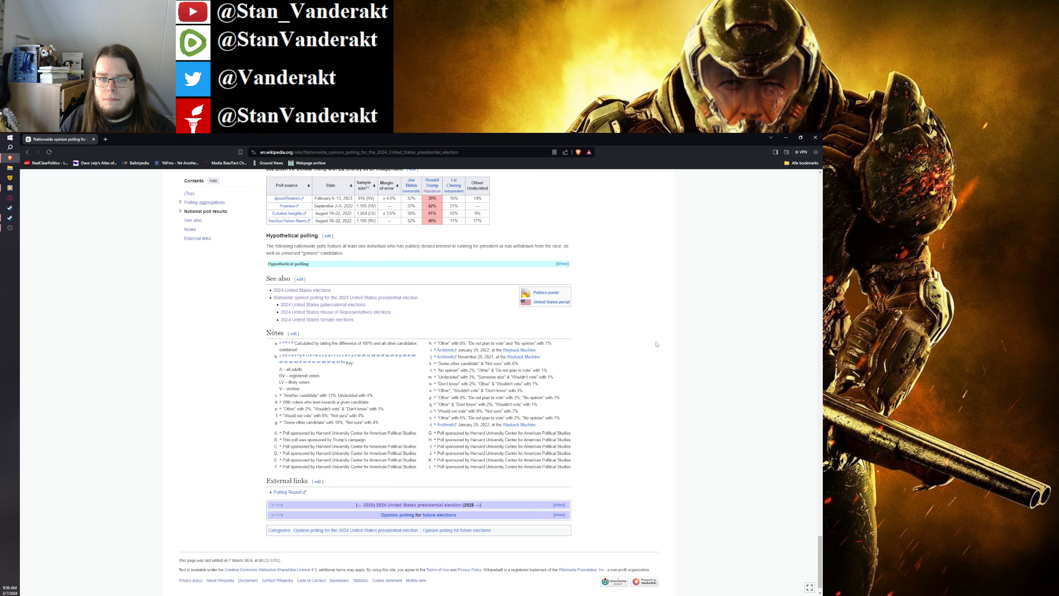
{"action": "scroll", "scroll_direction": "up", "scroll_amount": 3}
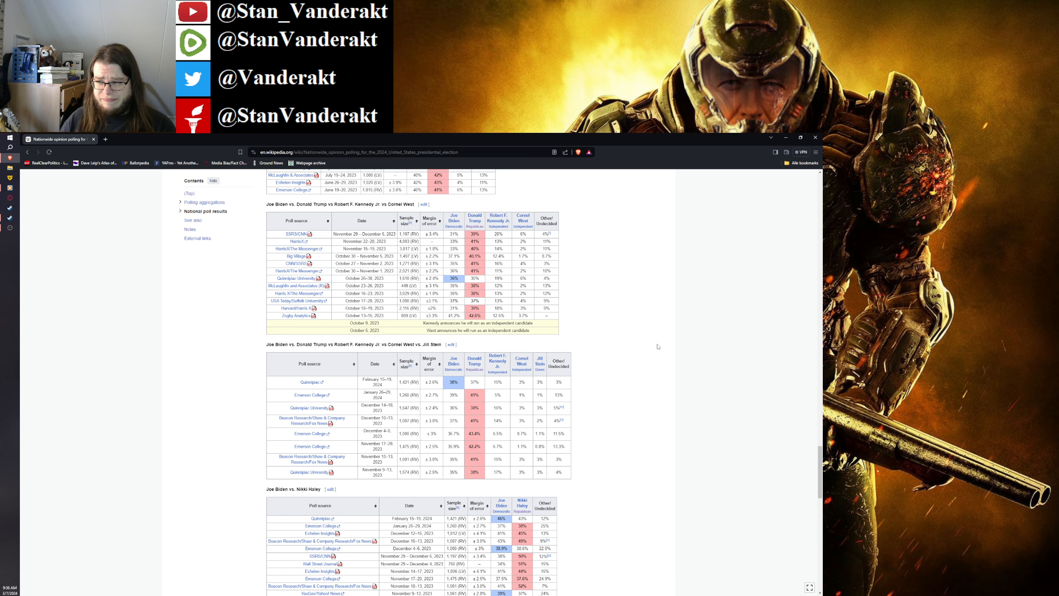
Step: Continue down to the Liz Cheney matchup, hypothetical polling, See also and Notes sections
{"action": "scroll", "scroll_direction": "down", "scroll_amount": 3}
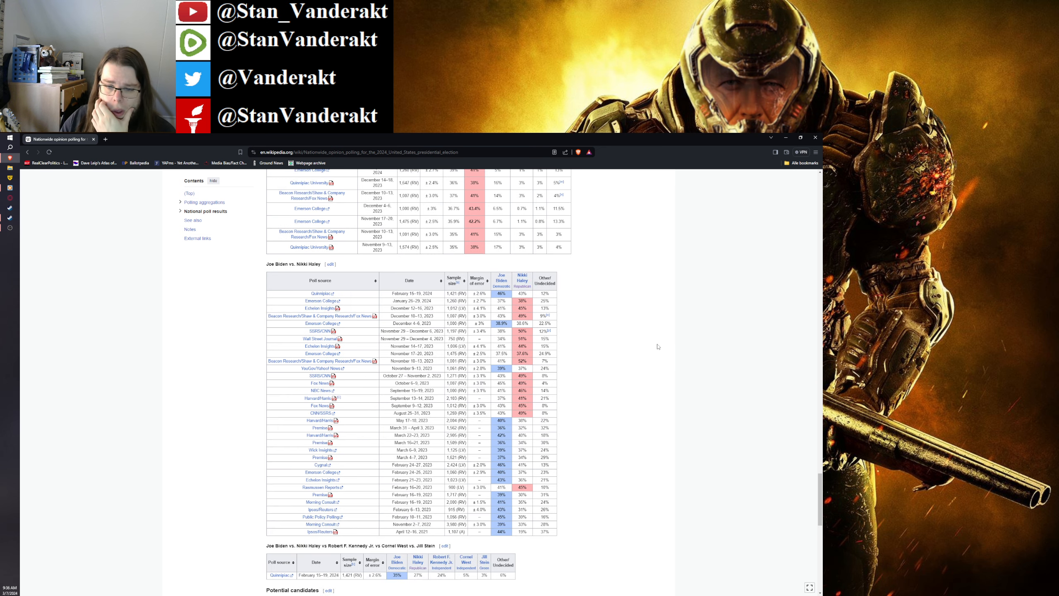
{"action": "scroll", "scroll_direction": "down", "scroll_amount": 3}
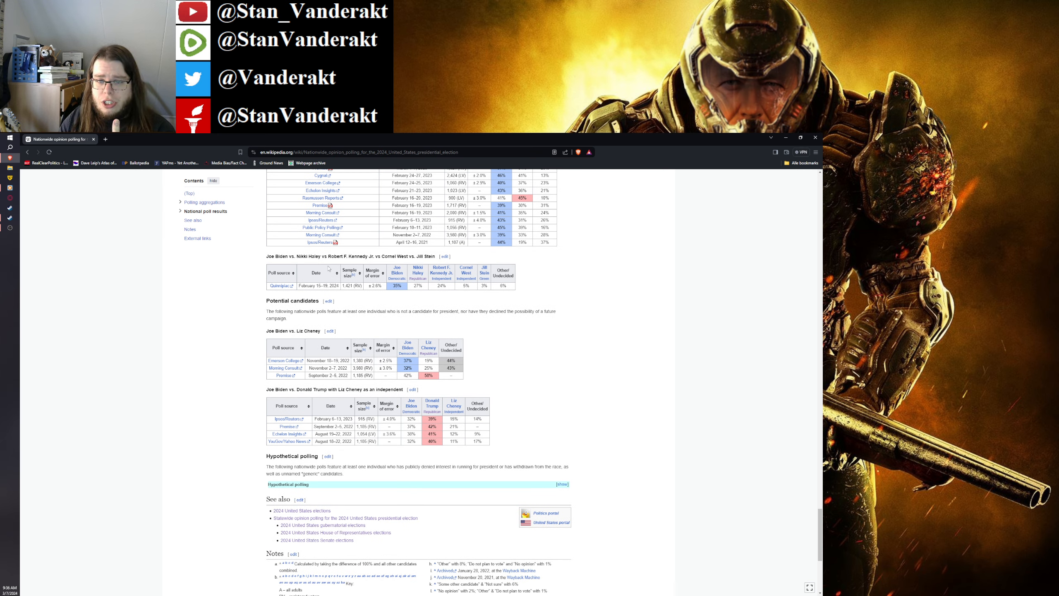
{"action": "scroll", "scroll_direction": "down", "scroll_amount": 3}
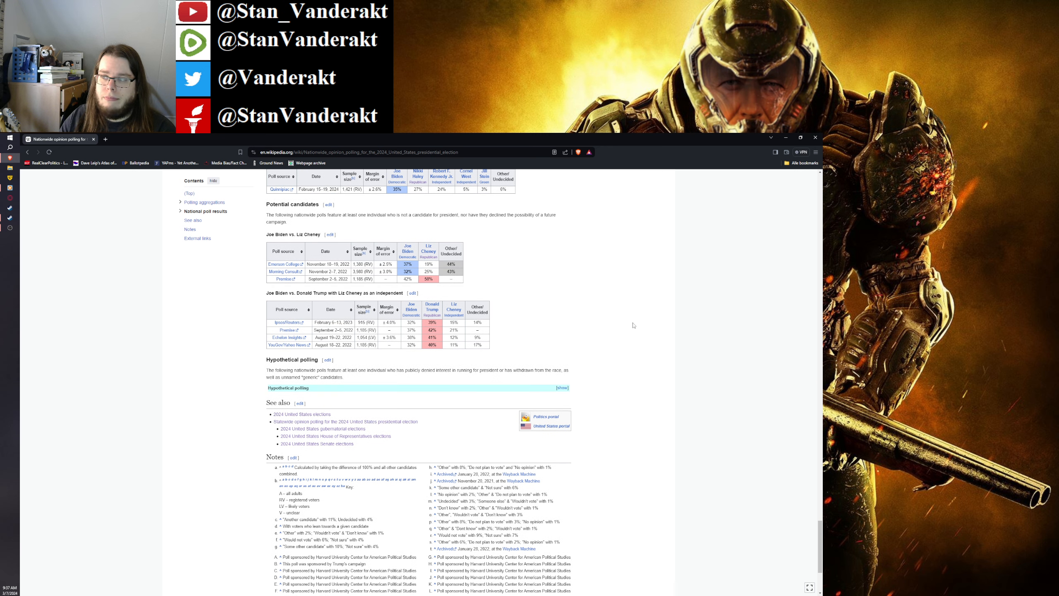
{"action": "scroll", "scroll_direction": "up", "scroll_amount": 3}
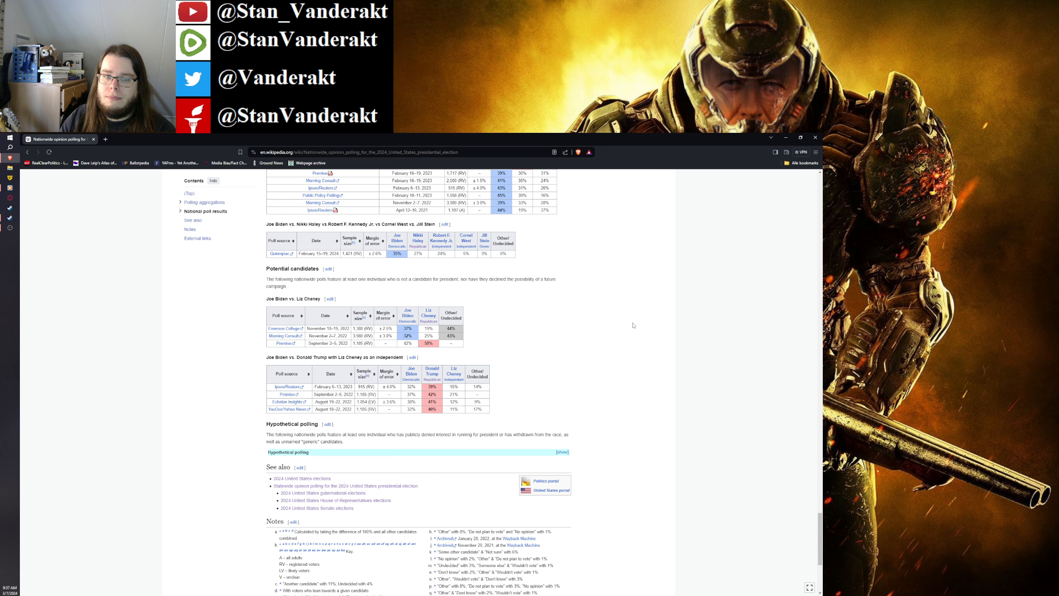
{"action": "scroll", "scroll_direction": "down", "scroll_amount": 3}
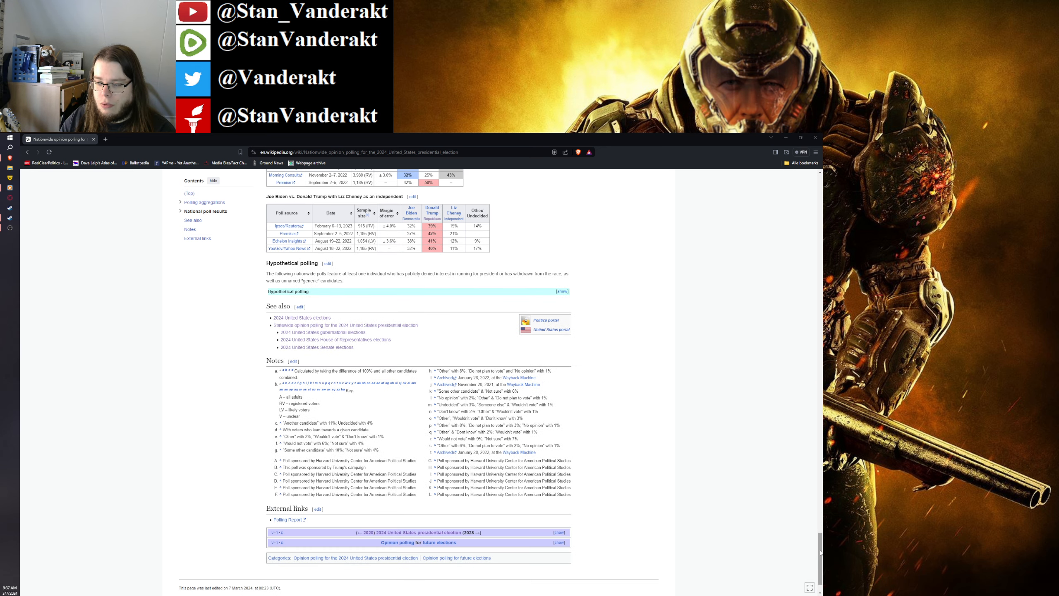
Step: Scroll back and forth through the 2024 election article's polling sections
{"action": "scroll", "scroll_direction": "up", "scroll_amount": 3}
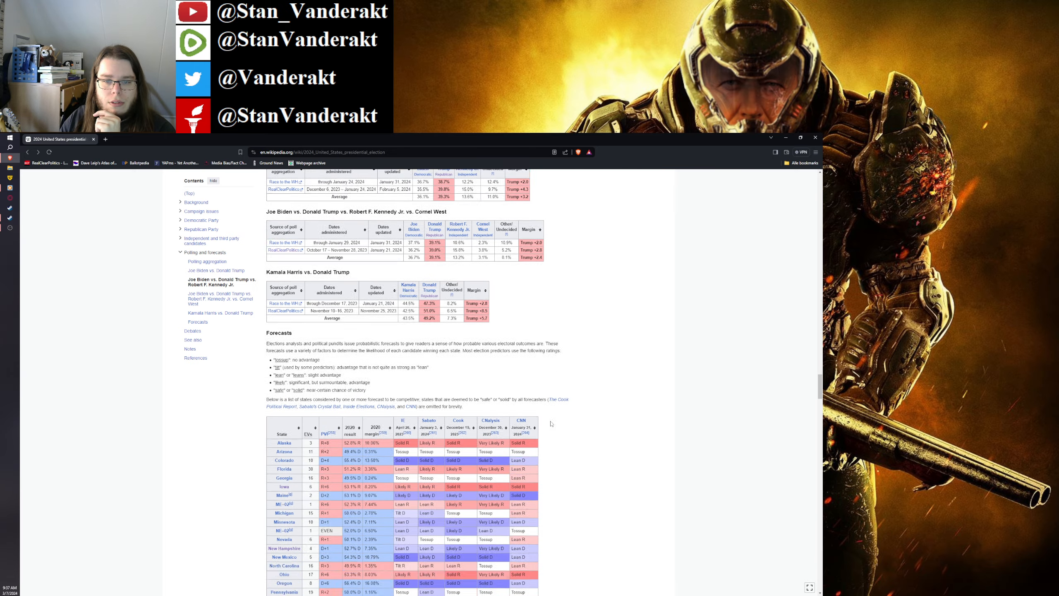
{"action": "scroll", "scroll_direction": "down", "scroll_amount": 3}
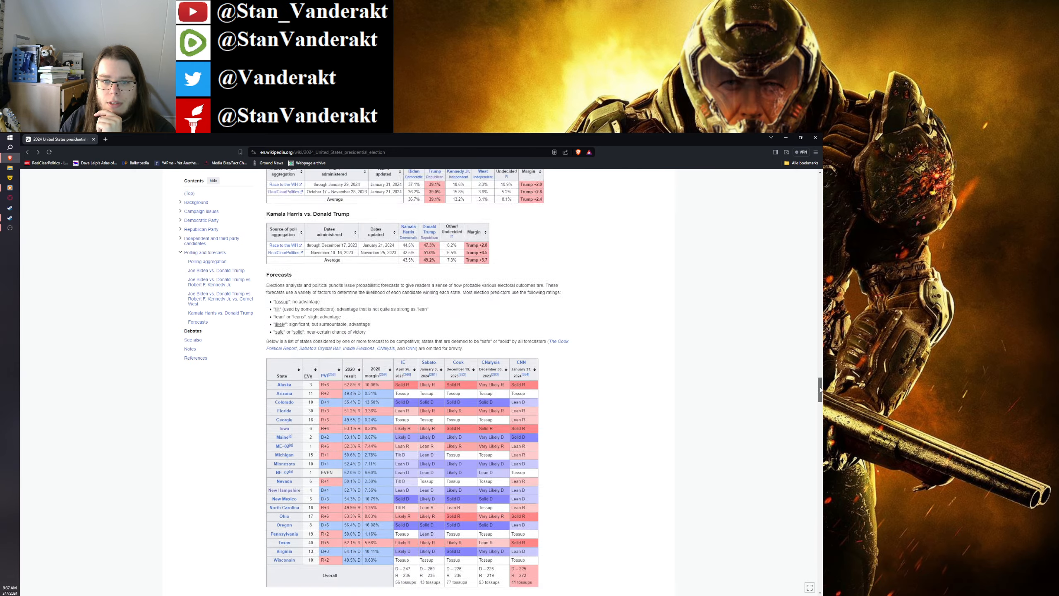
{"action": "scroll", "scroll_direction": "up", "scroll_amount": 3}
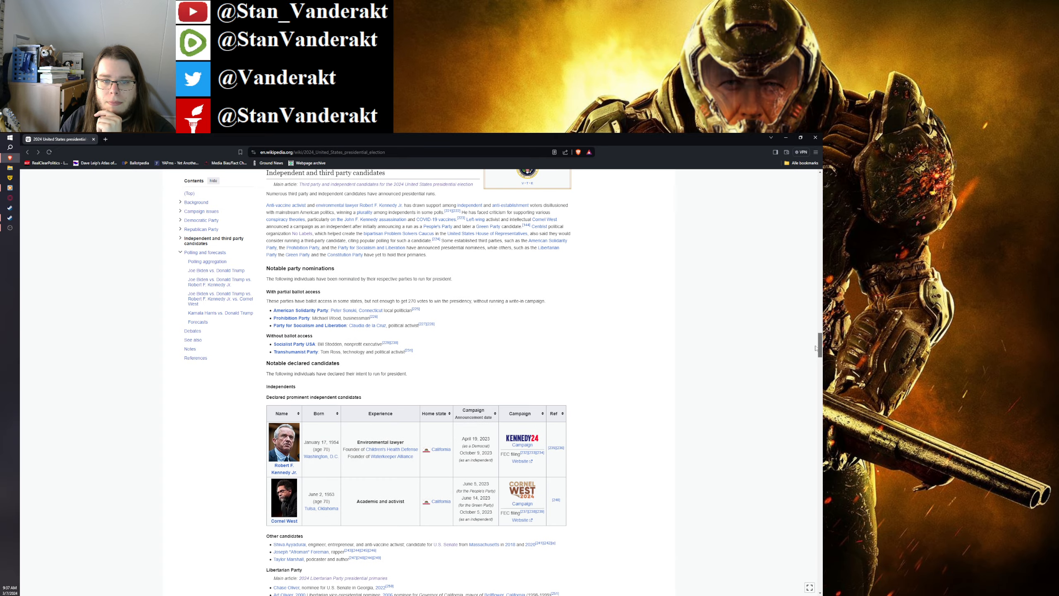
{"action": "mouse_move", "coordinate": [568, 346]}
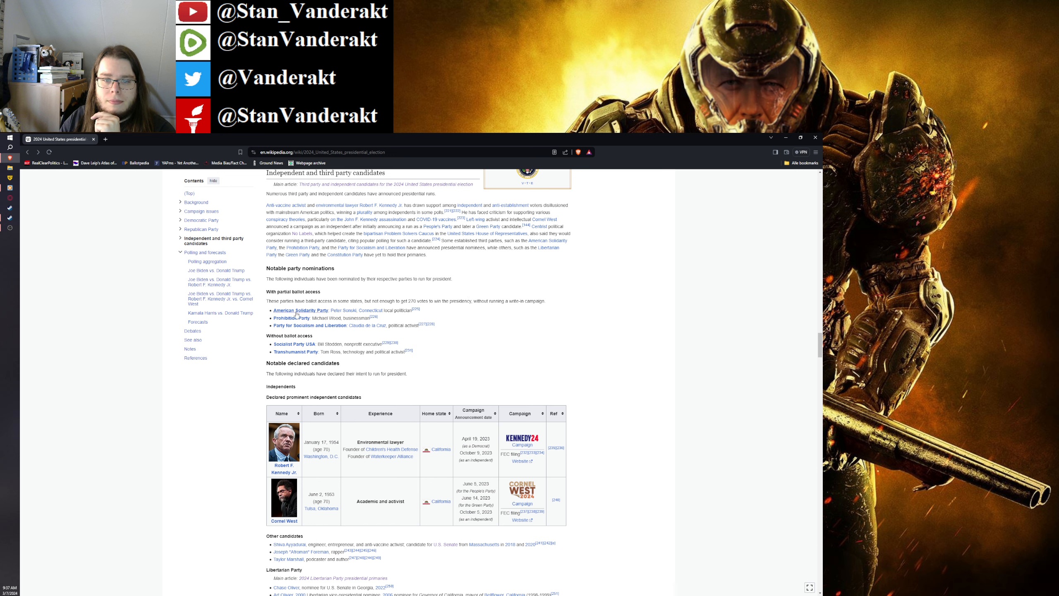
{"action": "mouse_move", "coordinate": [301, 311]}
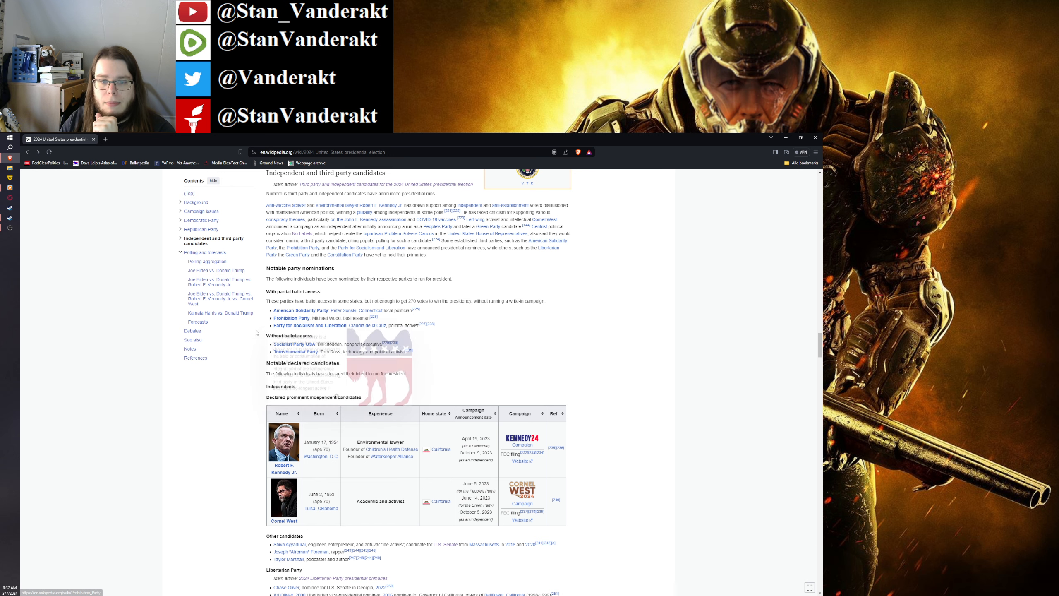
{"action": "mouse_move", "coordinate": [310, 325]}
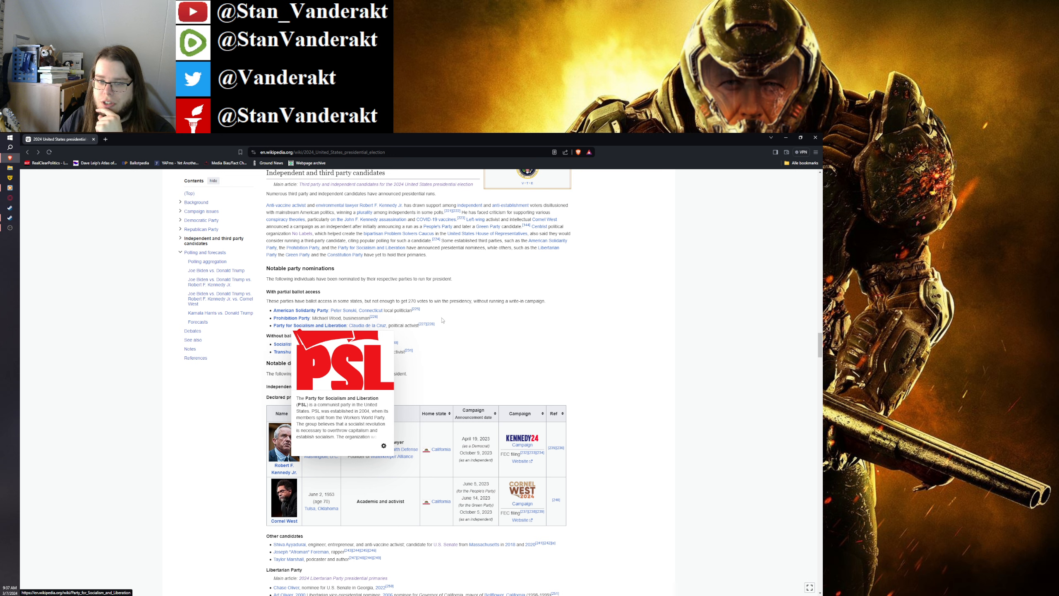
{"action": "mouse_move", "coordinate": [464, 324]}
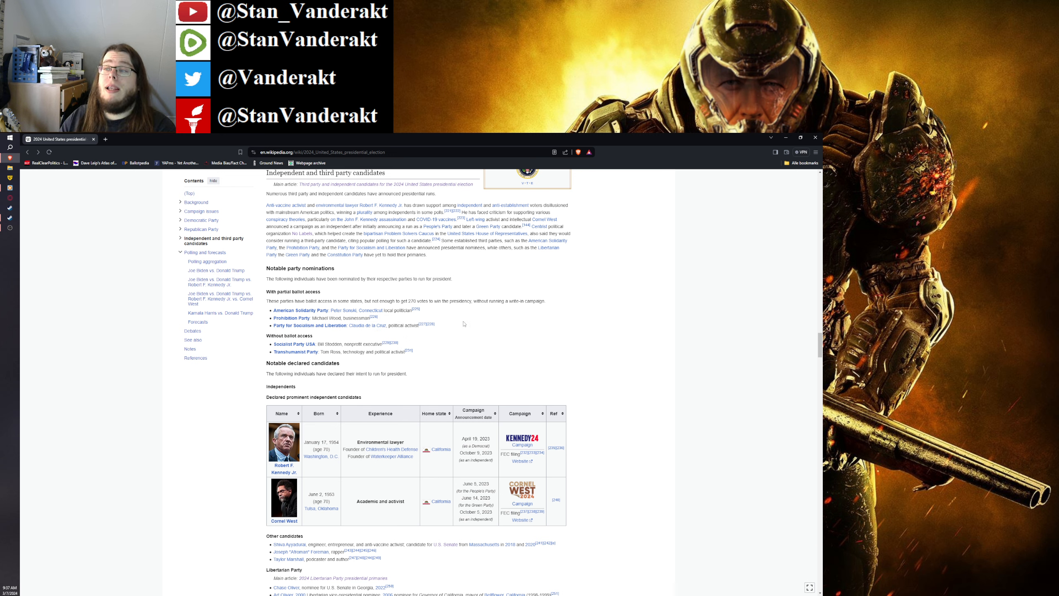
{"action": "mouse_move", "coordinate": [440, 333]}
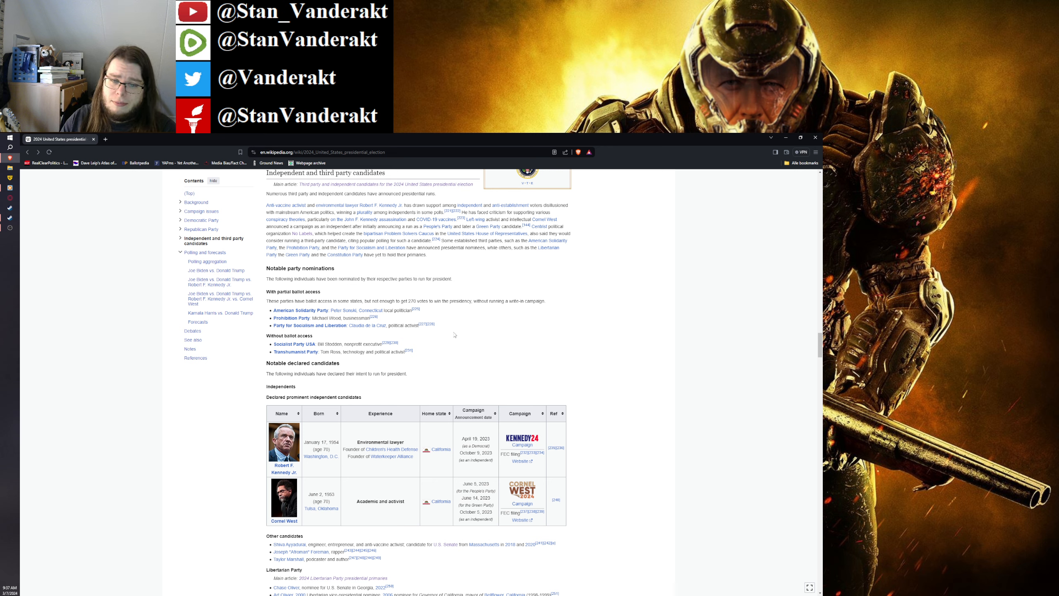
{"action": "scroll", "scroll_direction": "up", "scroll_amount": 3}
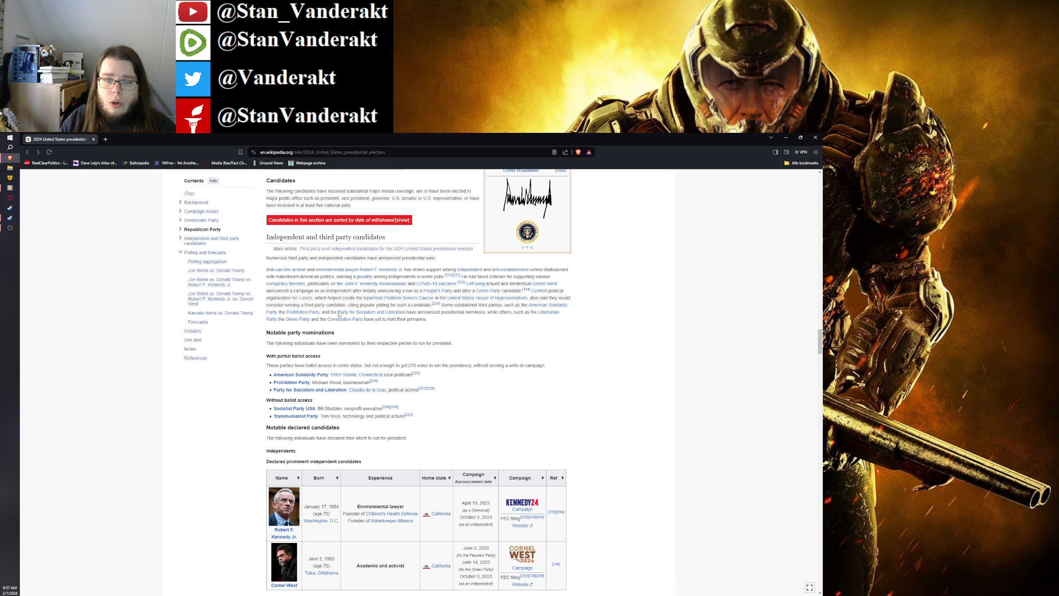
{"action": "scroll", "scroll_direction": "down", "scroll_amount": 3}
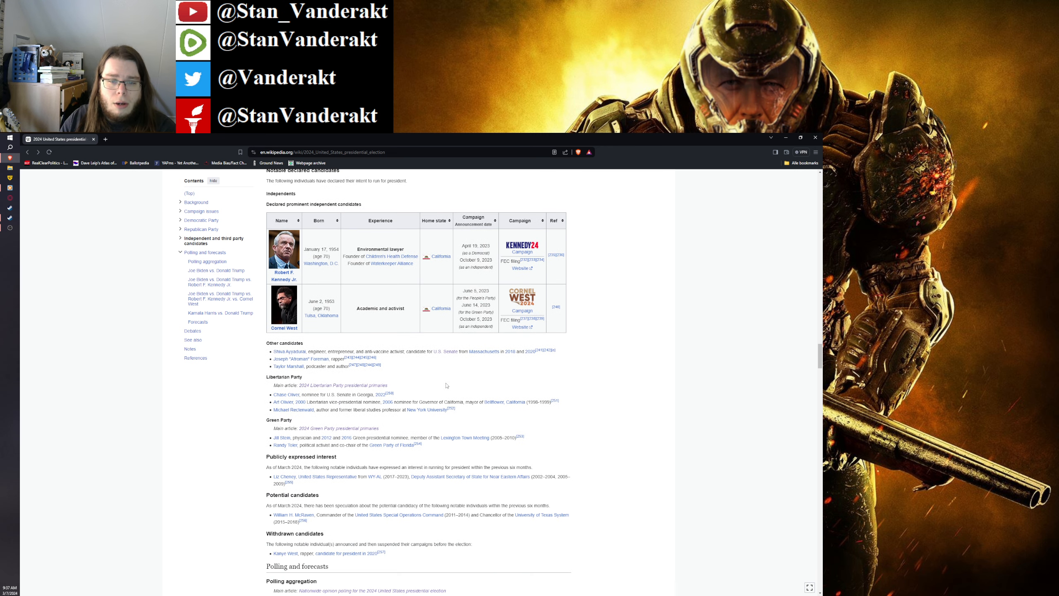
{"action": "scroll", "scroll_direction": "down", "scroll_amount": 3}
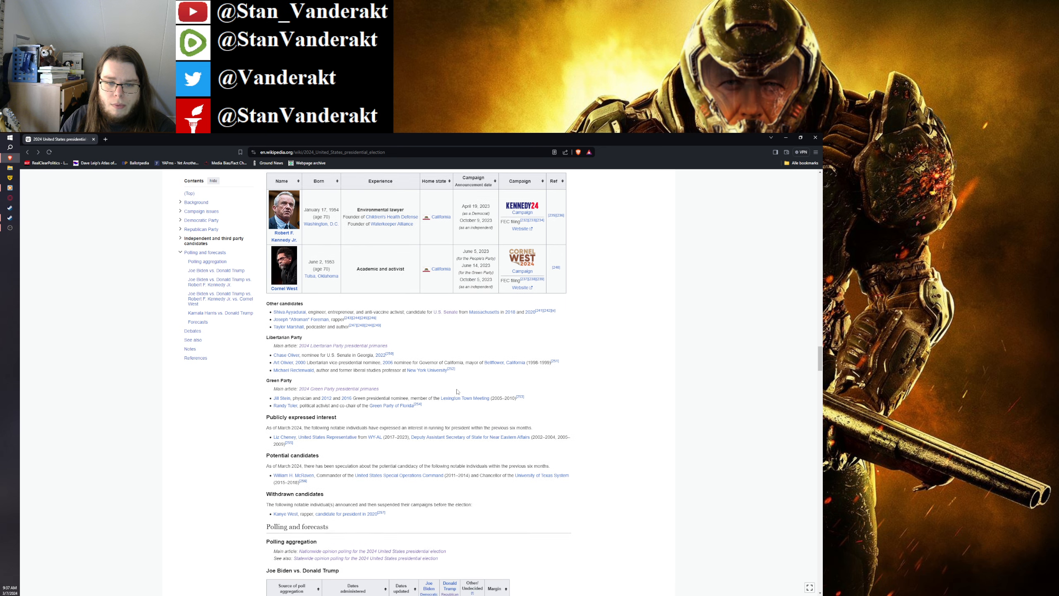
{"action": "scroll", "scroll_direction": "down", "scroll_amount": 3}
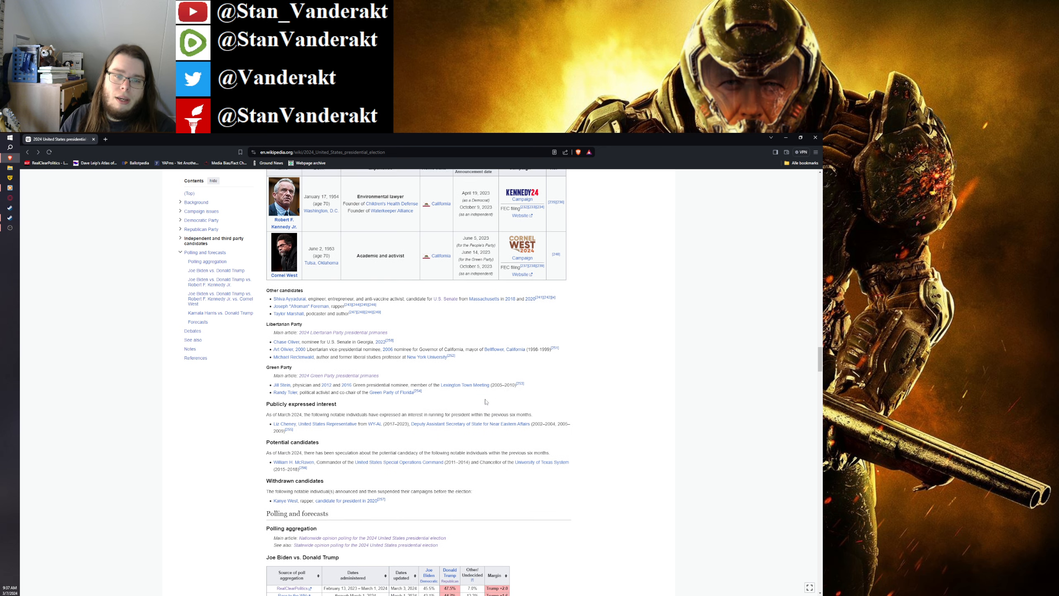
{"action": "scroll", "scroll_direction": "up", "scroll_amount": 3}
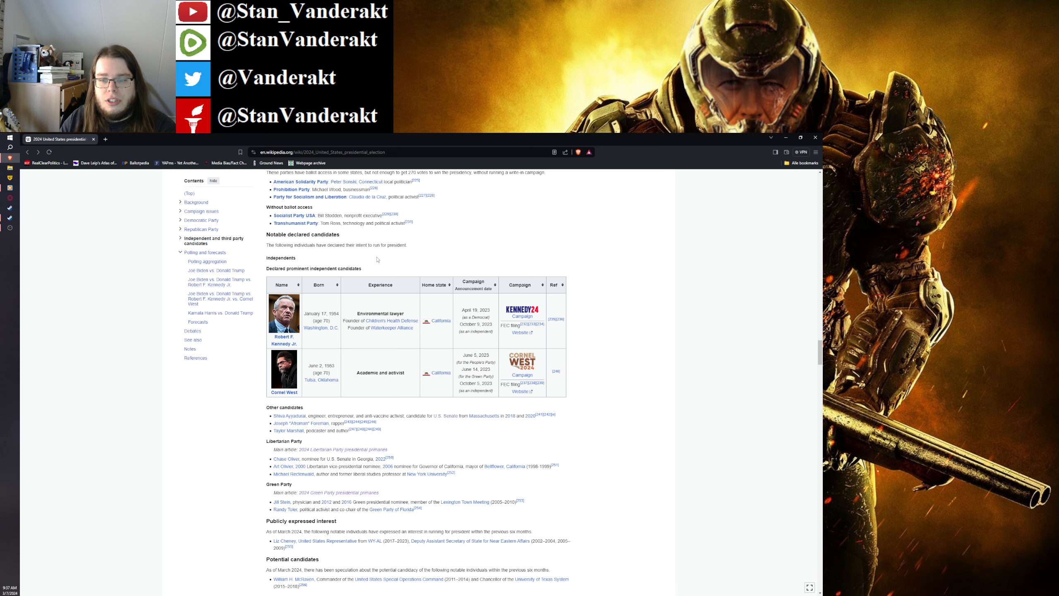
{"action": "mouse_move", "coordinate": [411, 288]}
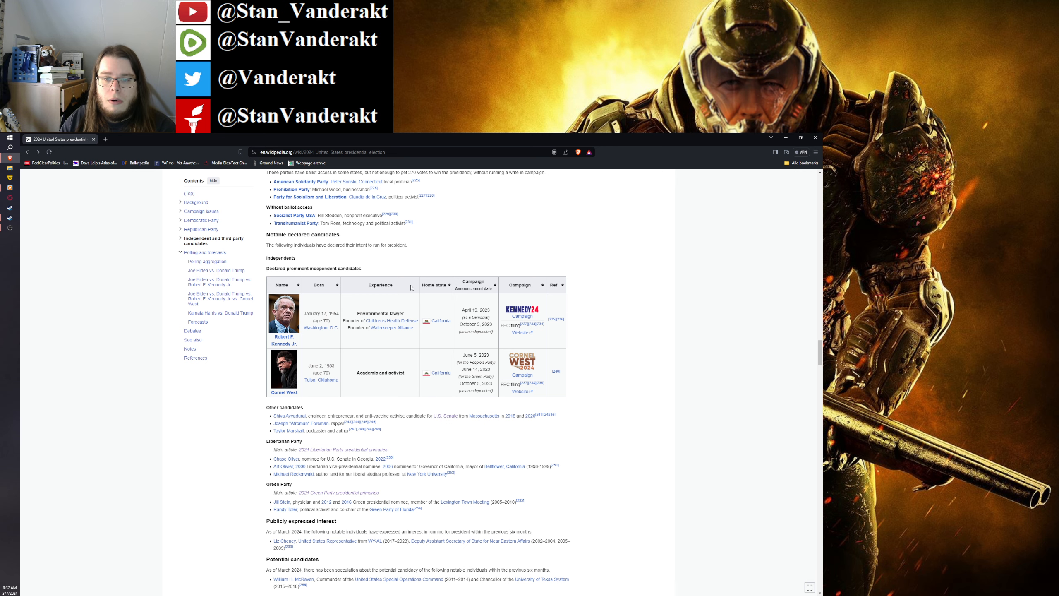
Step: Reach the 2020 United States presidential election article at its introduction and infobox
{"action": "scroll", "scroll_direction": "up", "scroll_amount": 3}
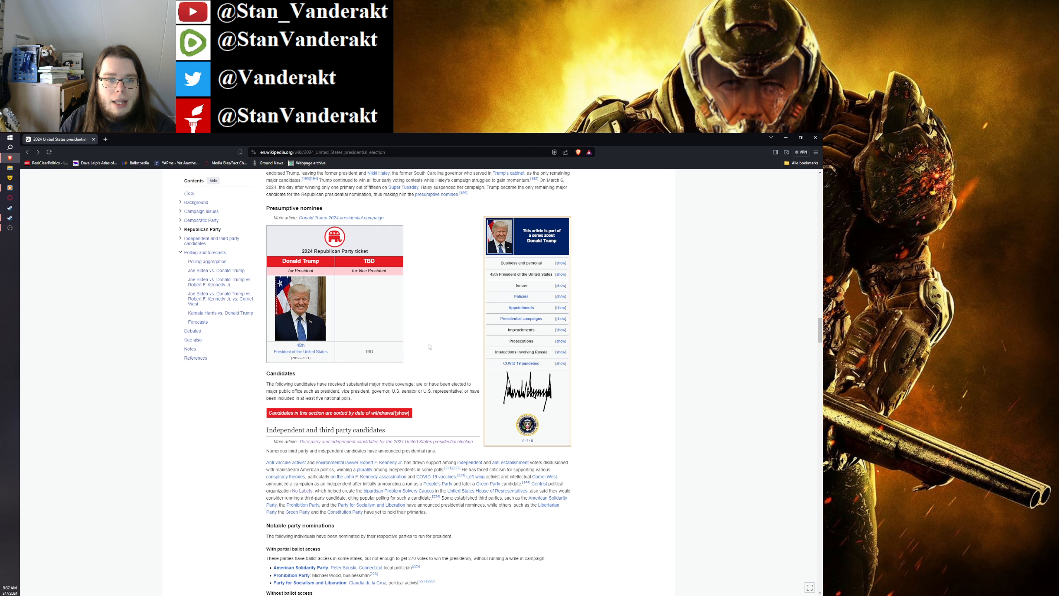
{"action": "scroll", "scroll_direction": "up", "scroll_amount": 3}
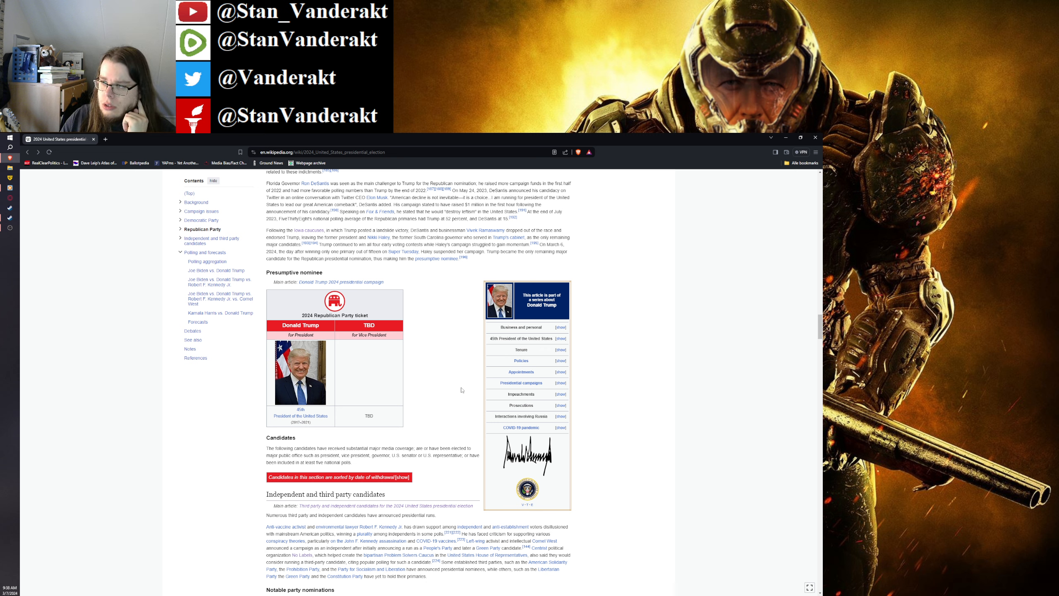
{"action": "mouse_move", "coordinate": [647, 371]}
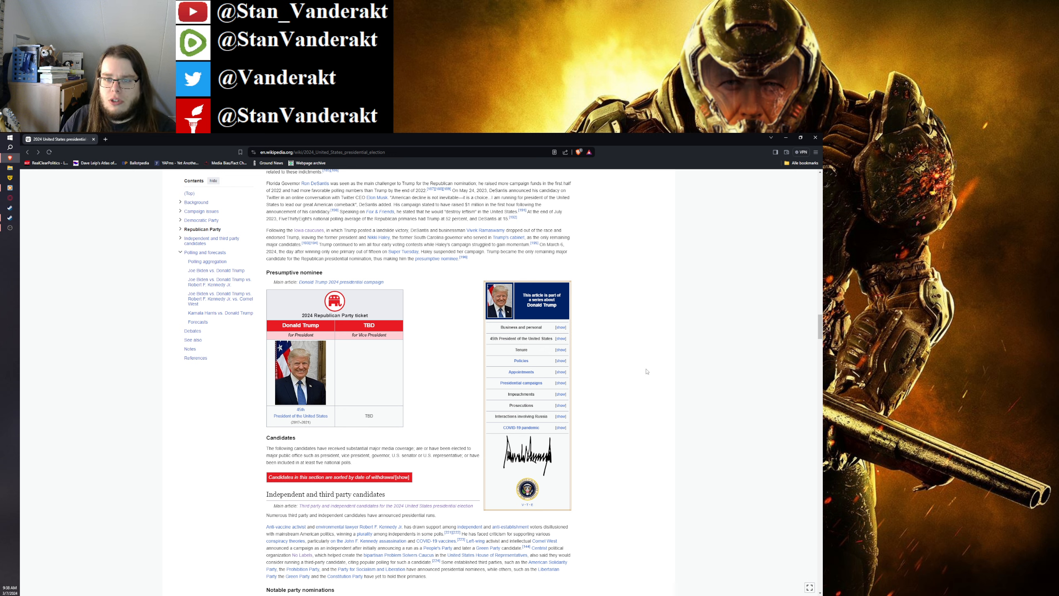
{"action": "mouse_move", "coordinate": [646, 374]}
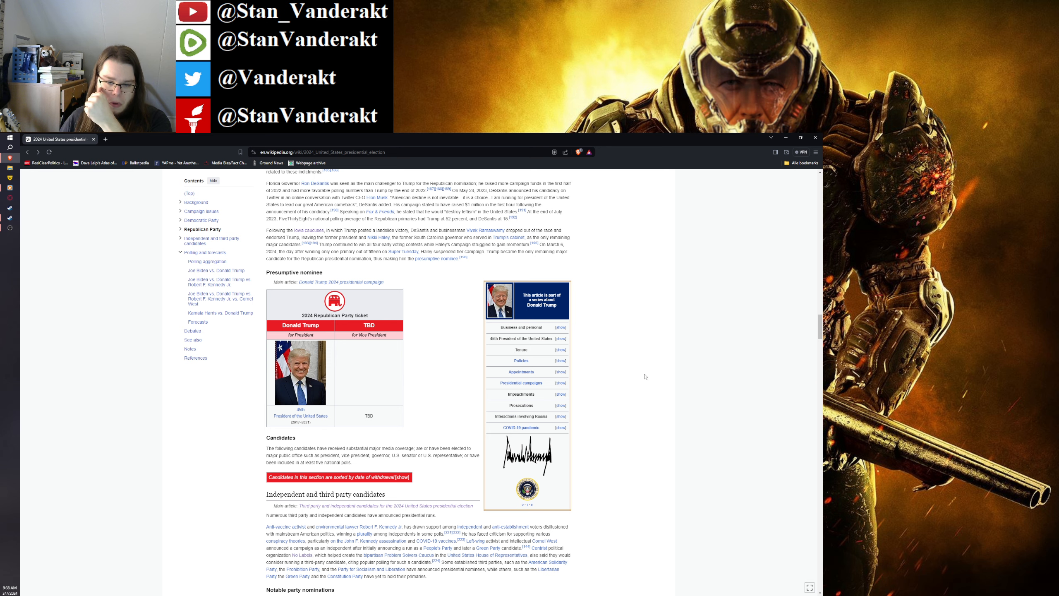
{"action": "scroll", "scroll_direction": "up", "scroll_amount": 3}
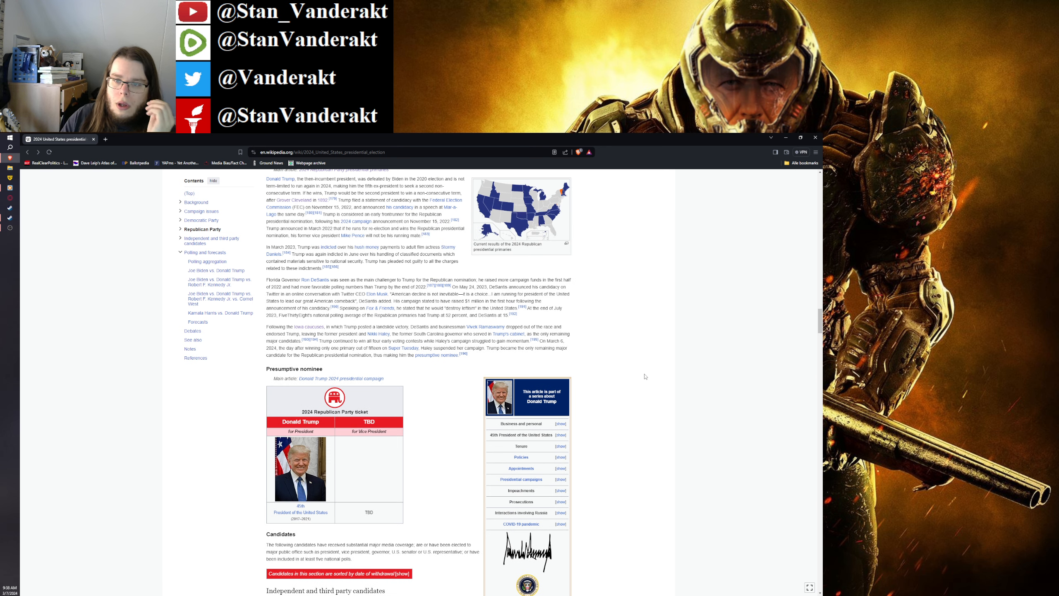
{"action": "scroll", "scroll_direction": "up", "scroll_amount": 3}
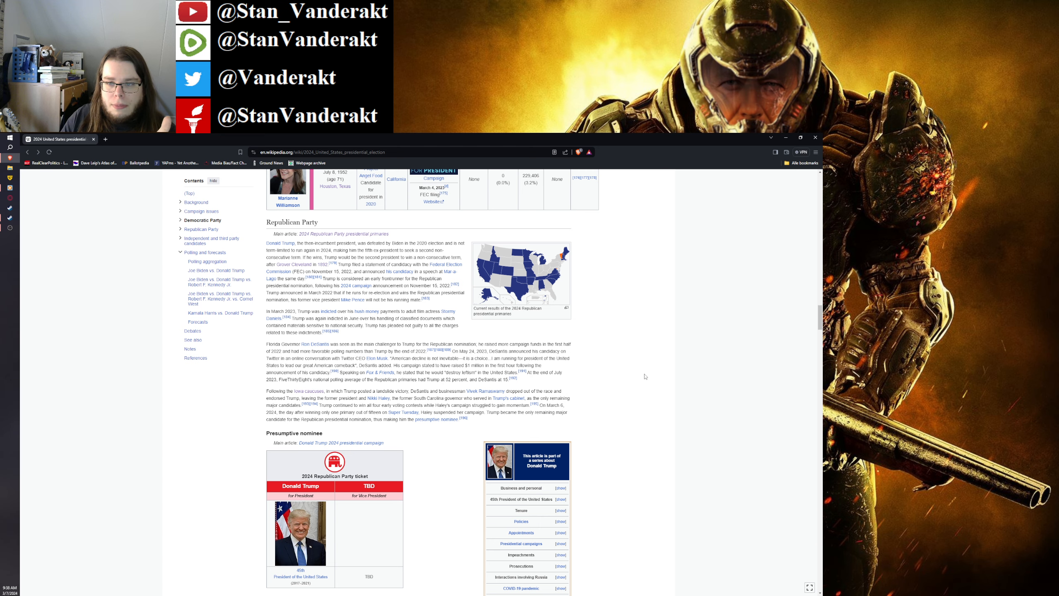
{"action": "scroll", "scroll_direction": "up", "scroll_amount": 3}
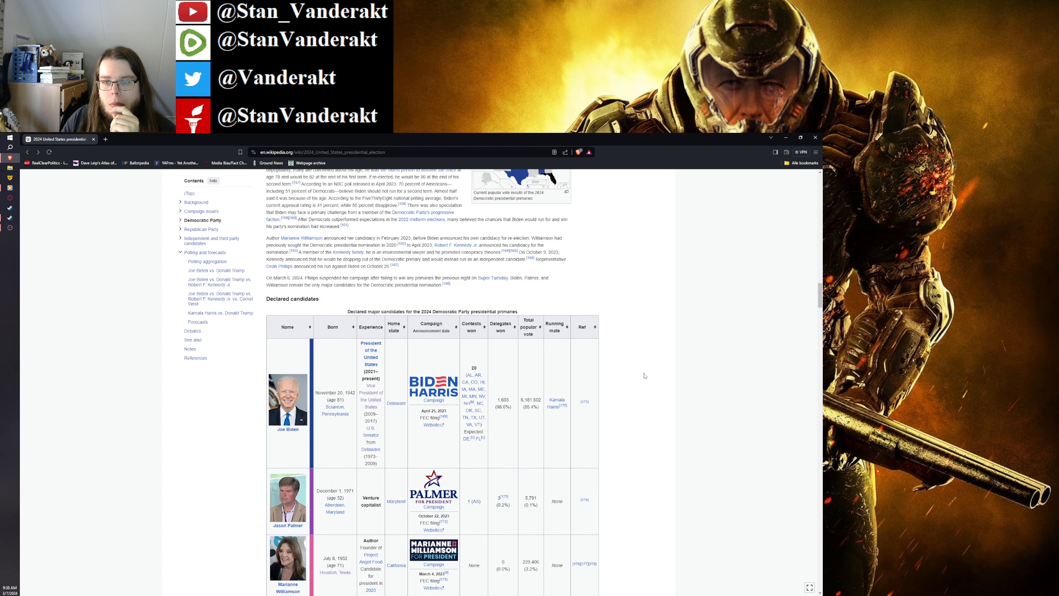
{"action": "scroll", "scroll_direction": "up", "scroll_amount": 3}
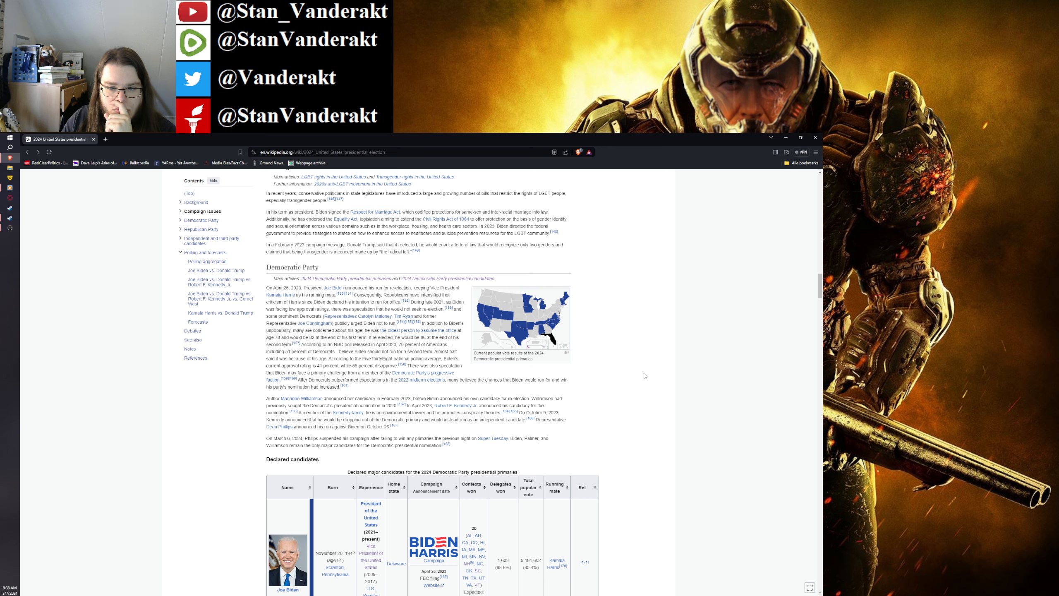
{"action": "scroll", "scroll_direction": "up", "scroll_amount": 3}
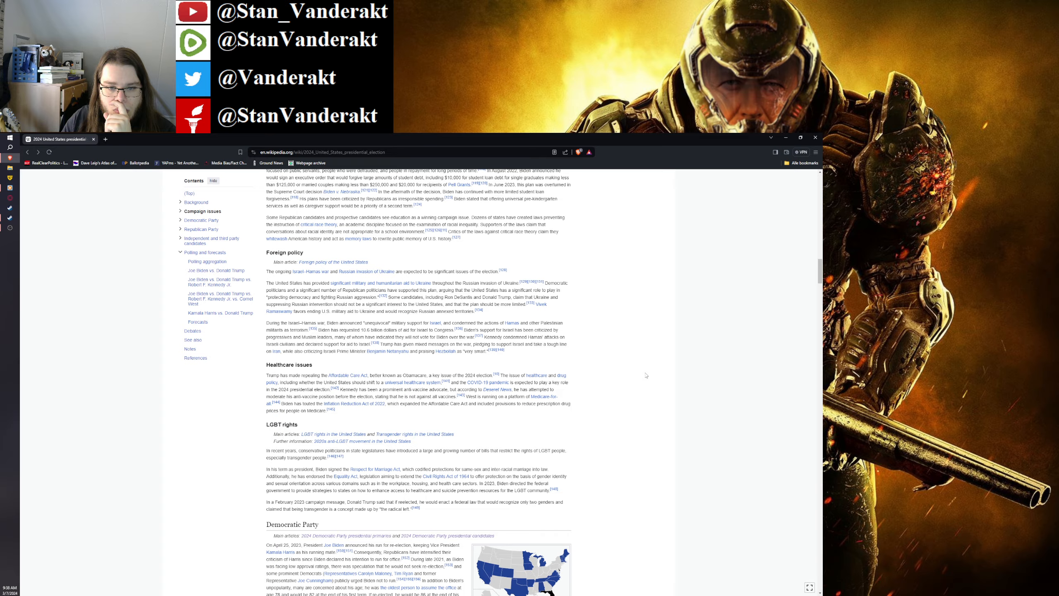
{"action": "scroll", "scroll_direction": "up", "scroll_amount": 3}
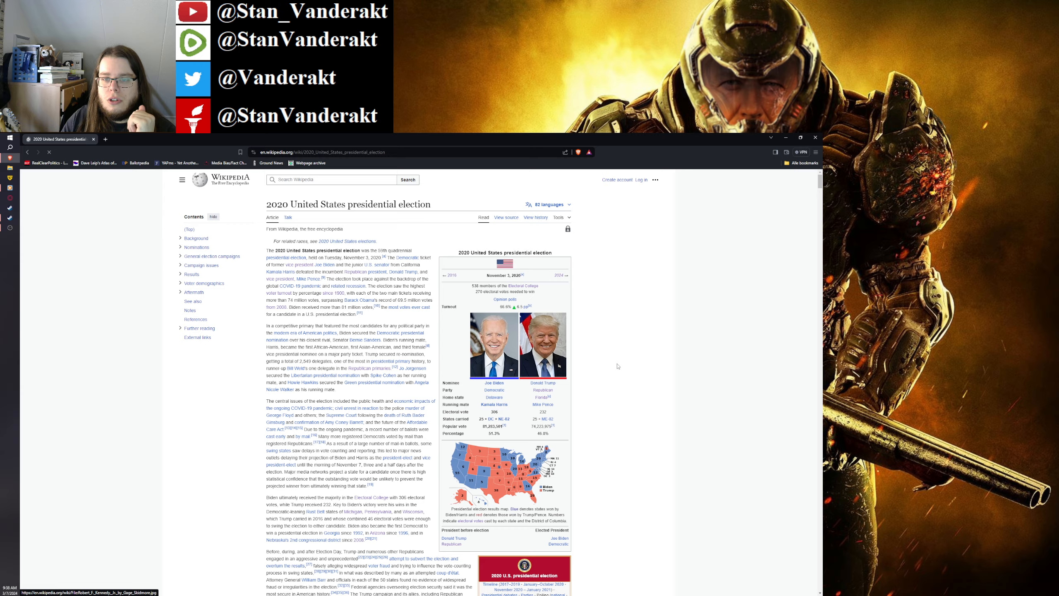
Step: Navigate from the 2020 election article to the 2020 presidential election in Michigan page with its county map
{"action": "scroll", "scroll_direction": "down", "scroll_amount": 3}
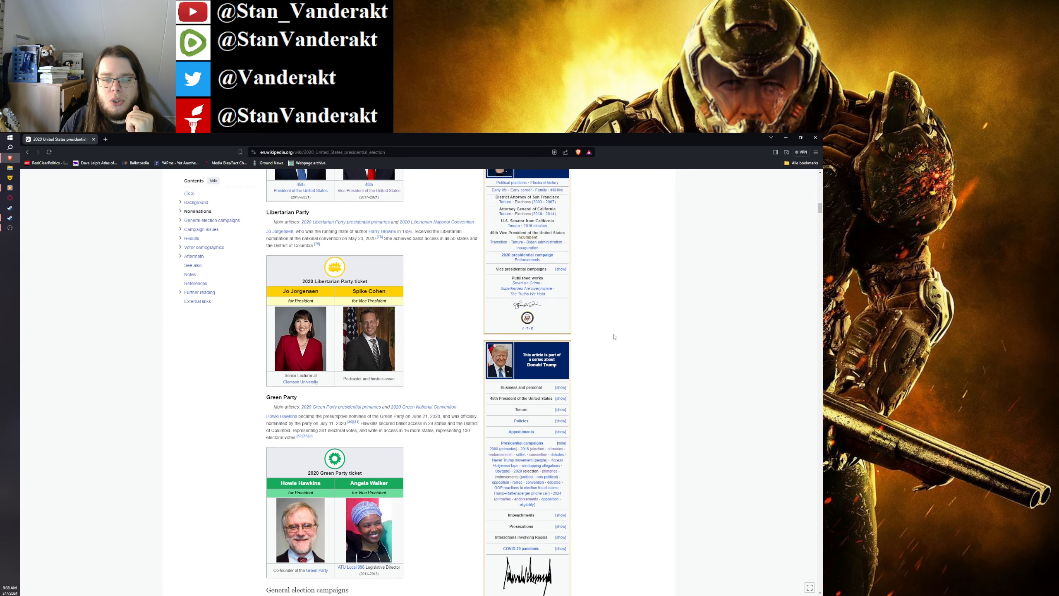
{"action": "scroll", "scroll_direction": "down", "scroll_amount": 3}
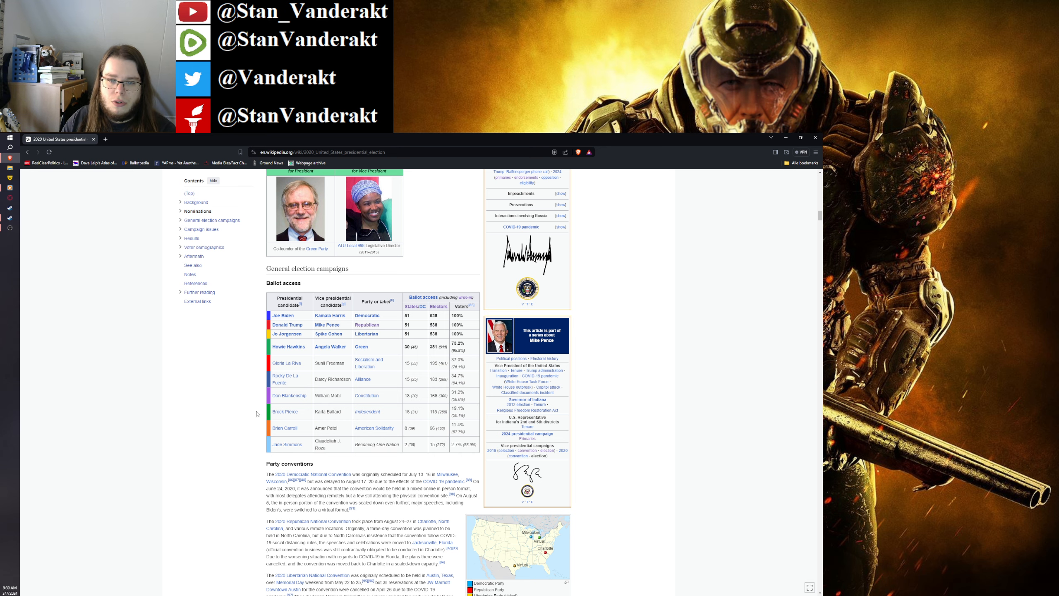
{"action": "scroll", "scroll_direction": "down", "scroll_amount": 3}
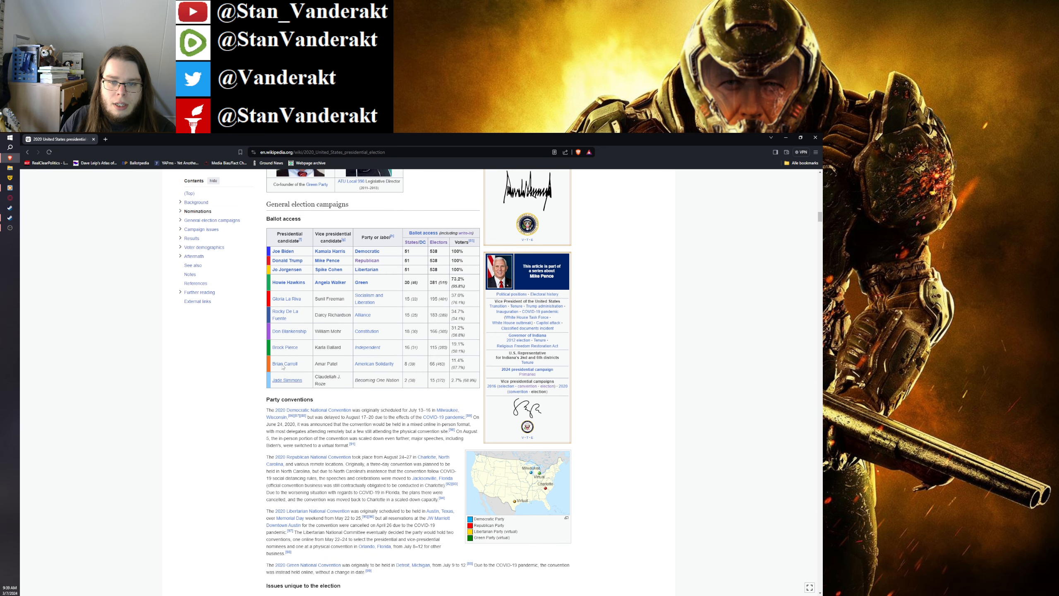
{"action": "scroll", "scroll_direction": "down", "scroll_amount": 3}
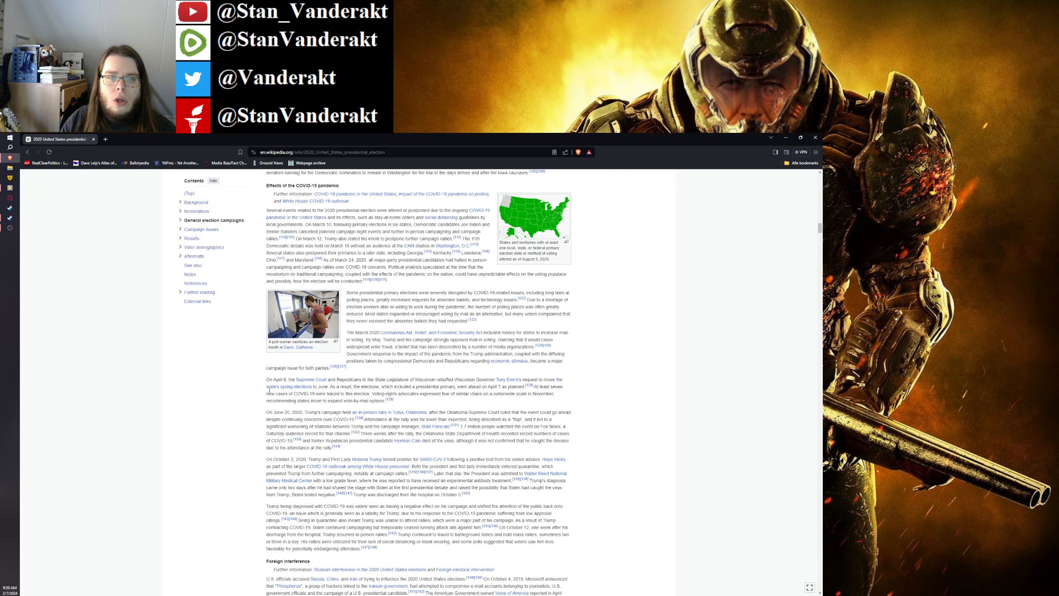
{"action": "scroll", "scroll_direction": "down", "scroll_amount": 3}
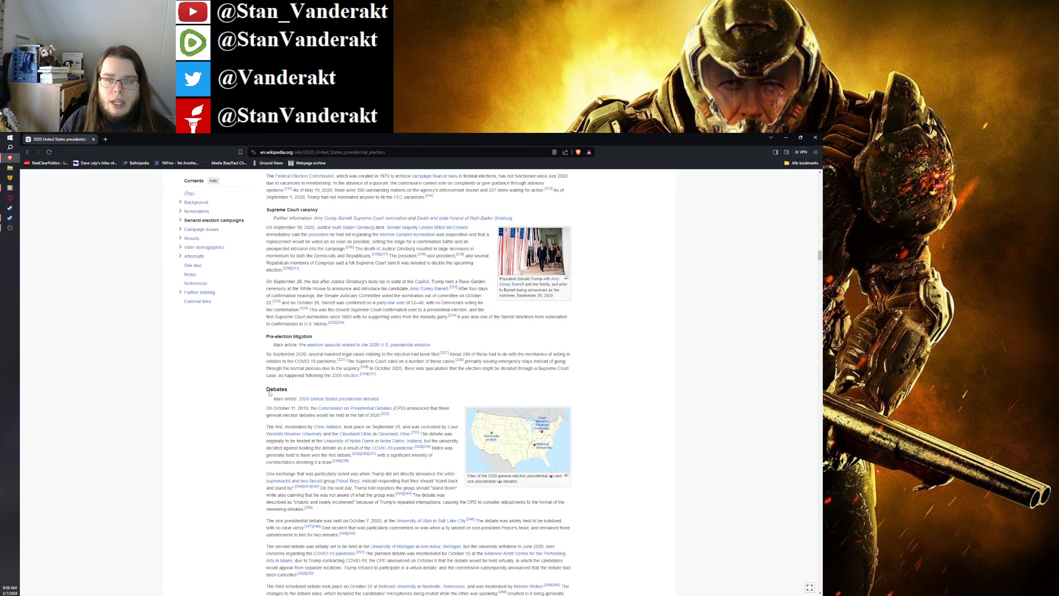
{"action": "scroll", "scroll_direction": "down", "scroll_amount": 3}
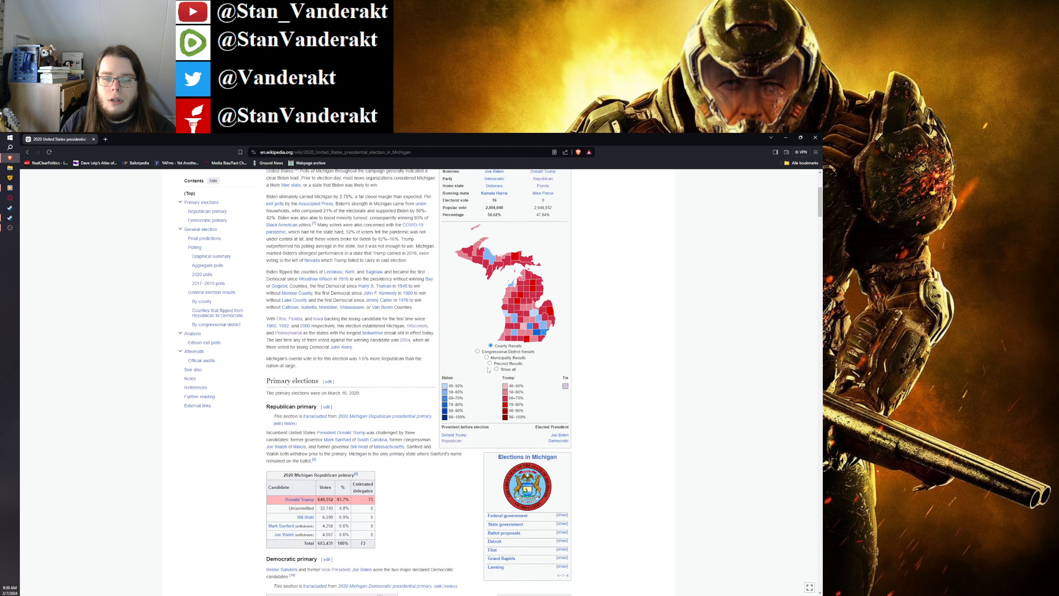
{"action": "scroll", "scroll_direction": "down", "scroll_amount": 3}
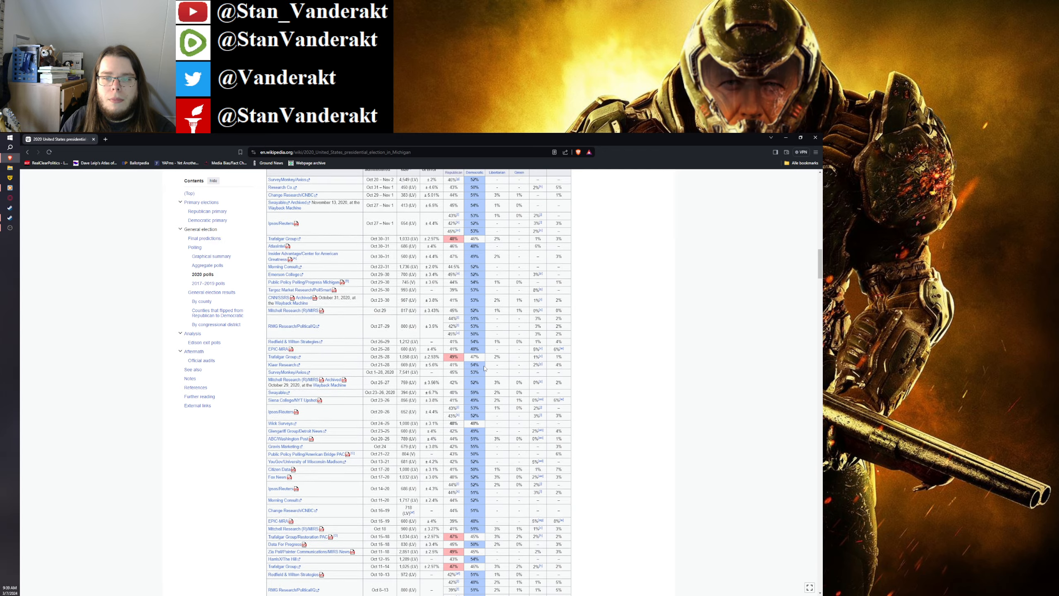
{"action": "scroll", "scroll_direction": "up", "scroll_amount": 3}
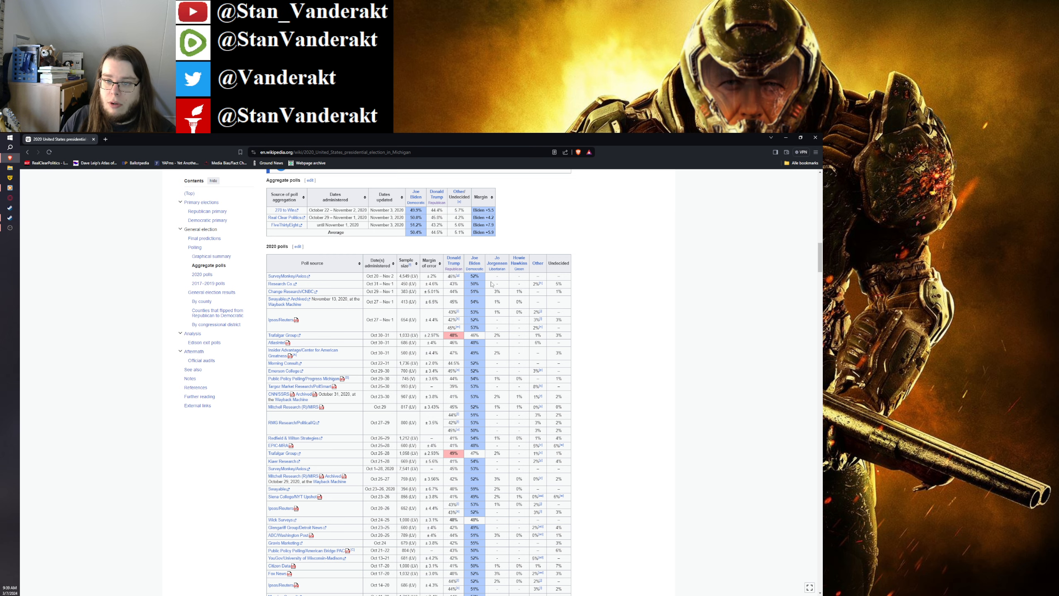
{"action": "scroll", "scroll_direction": "down", "scroll_amount": 3}
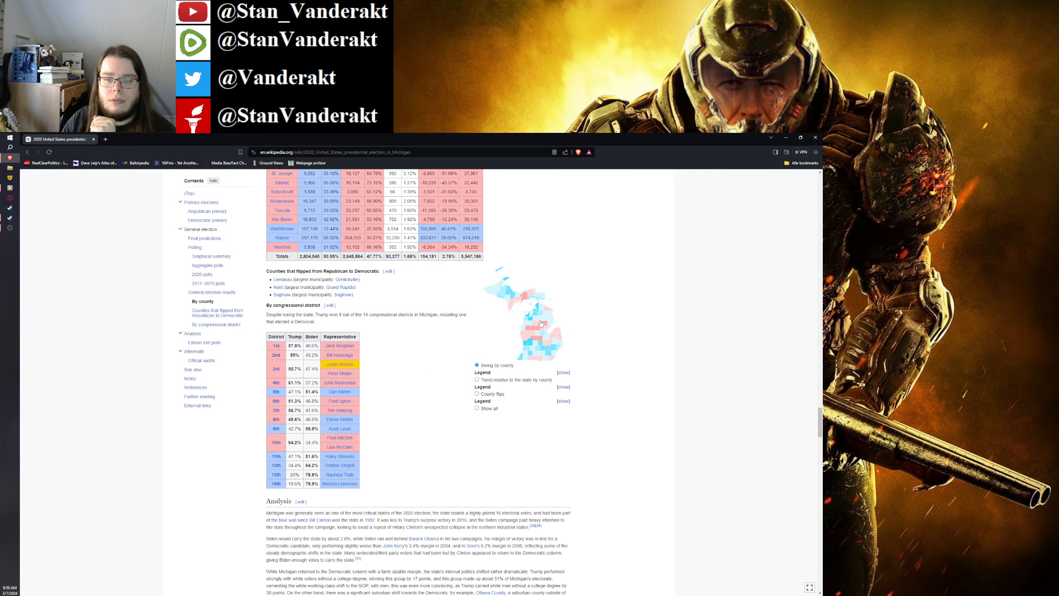
{"action": "scroll", "scroll_direction": "down", "scroll_amount": 3}
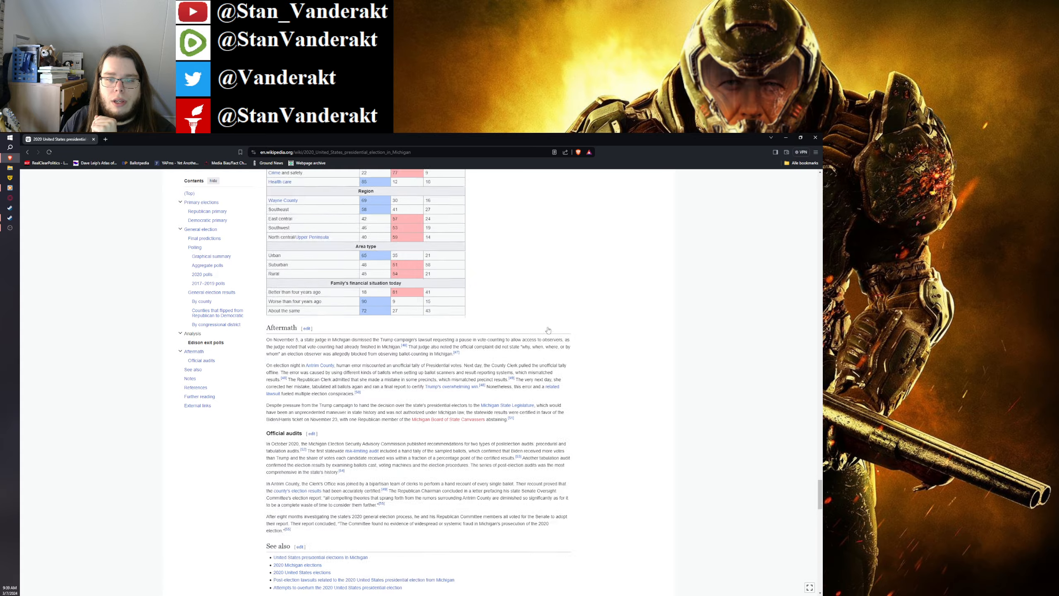
{"action": "scroll", "scroll_direction": "down", "scroll_amount": 3}
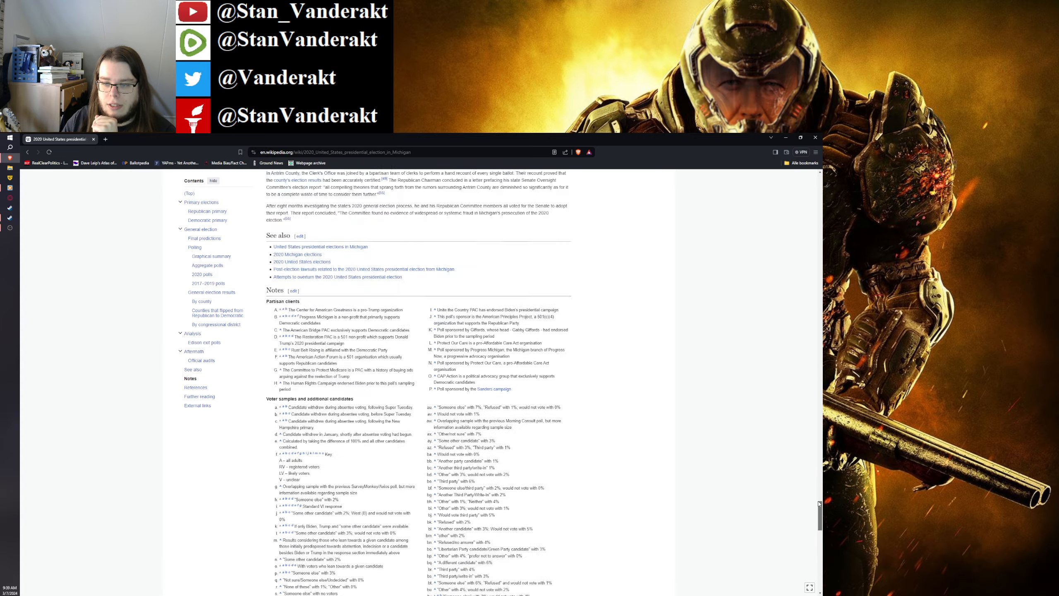
{"action": "scroll", "scroll_direction": "down", "scroll_amount": 3}
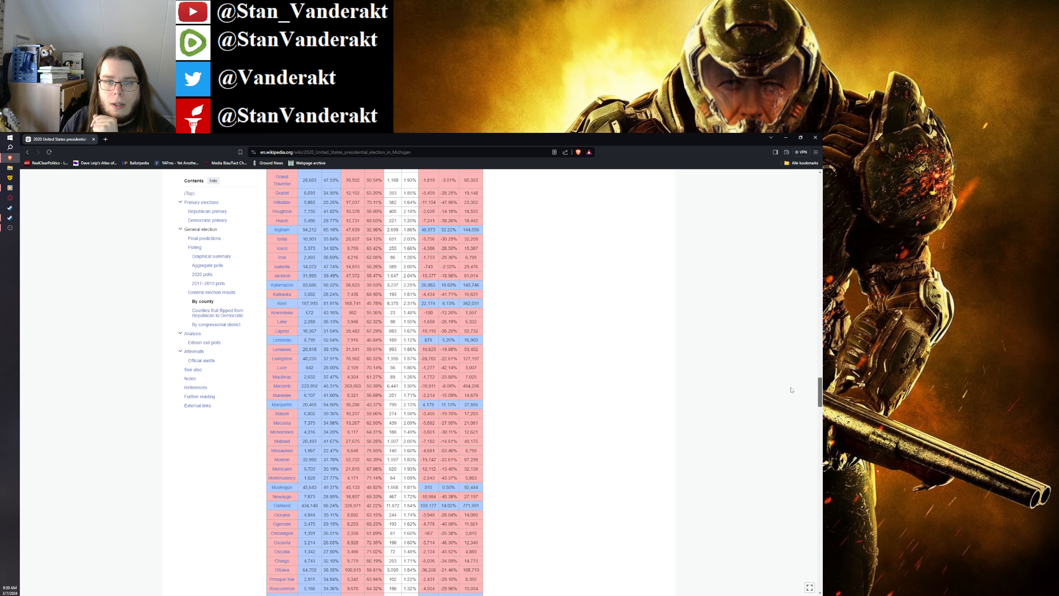
{"action": "scroll", "scroll_direction": "up", "scroll_amount": 3}
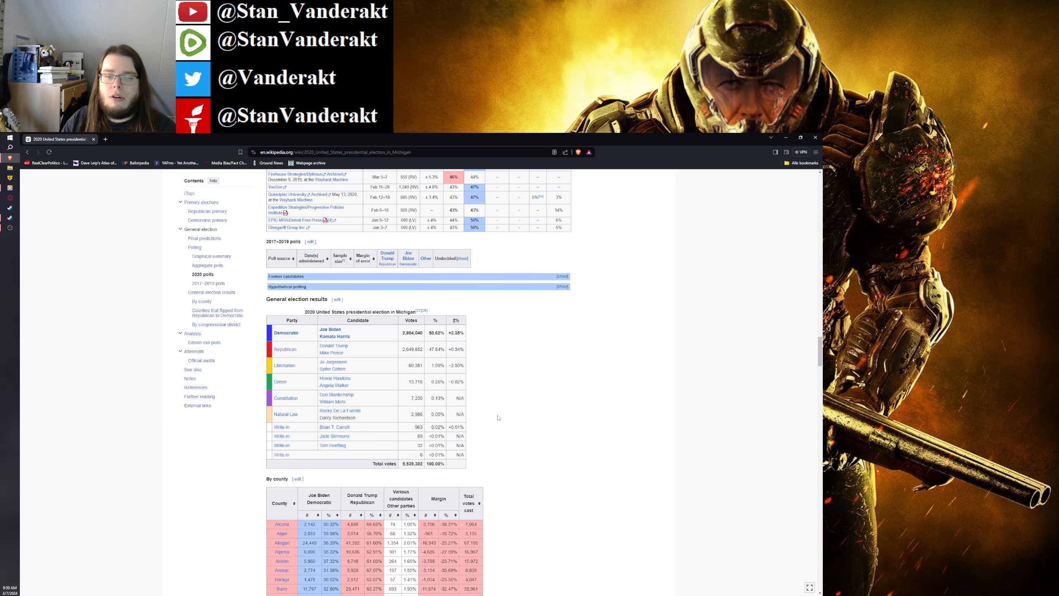
{"action": "mouse_move", "coordinate": [471, 376]}
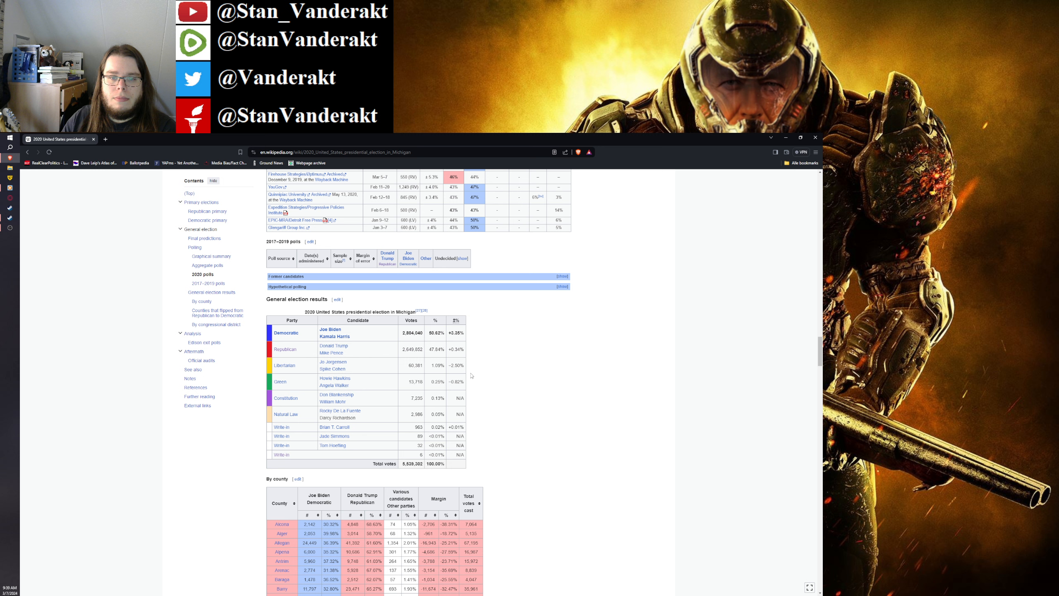
{"action": "mouse_move", "coordinate": [306, 362]}
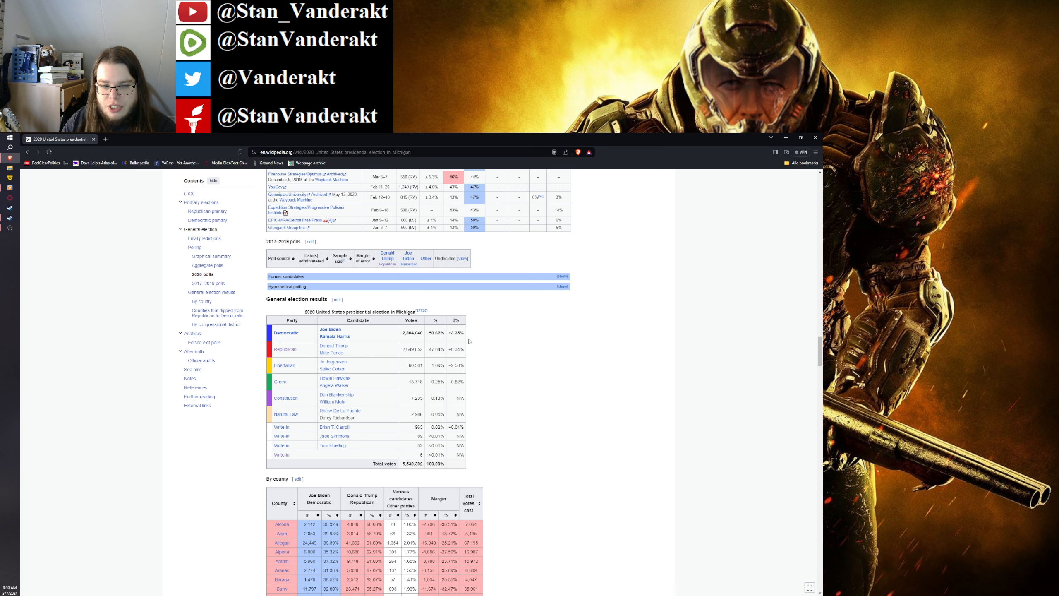
{"action": "mouse_move", "coordinate": [556, 400]}
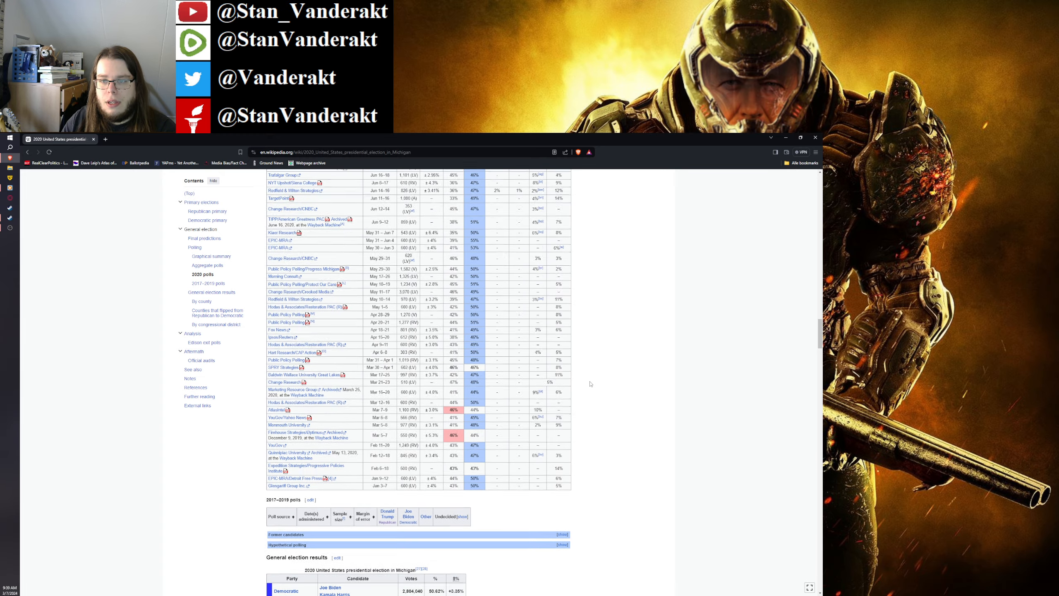
{"action": "scroll", "scroll_direction": "up", "scroll_amount": 3}
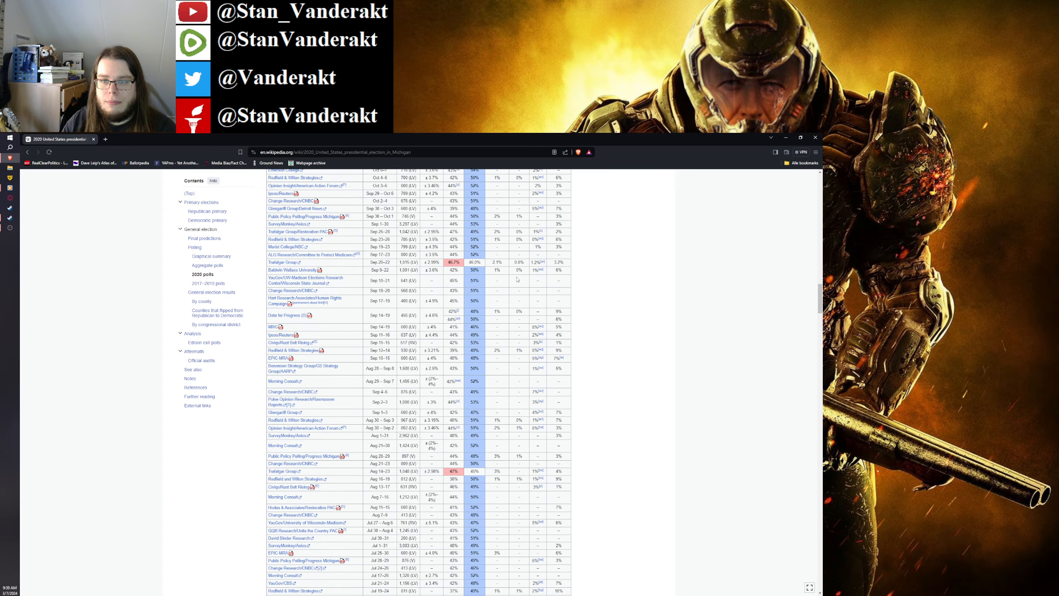
{"action": "scroll", "scroll_direction": "up", "scroll_amount": 3}
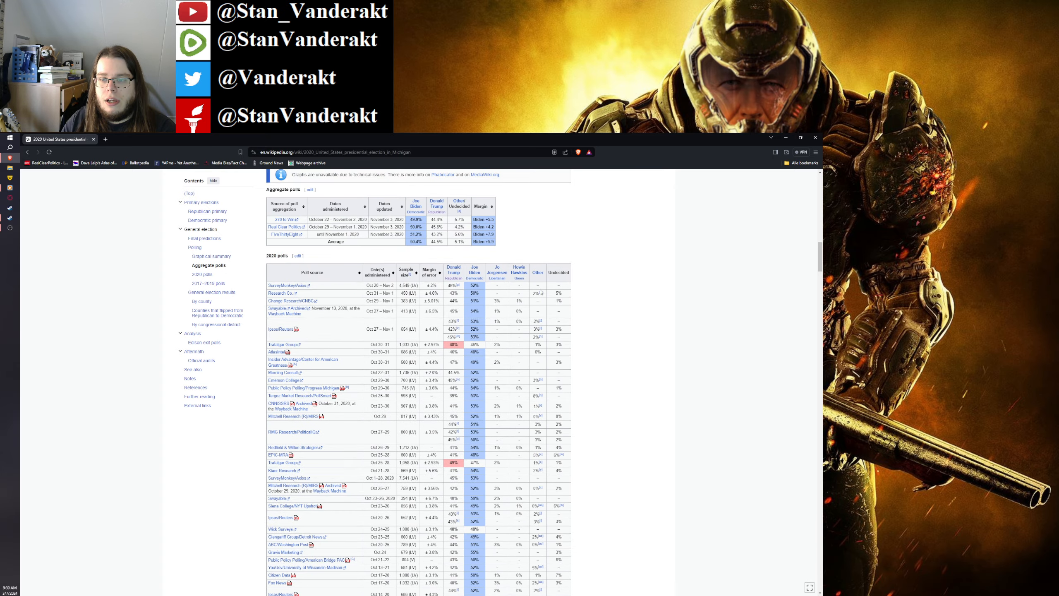
{"action": "mouse_move", "coordinate": [539, 300]}
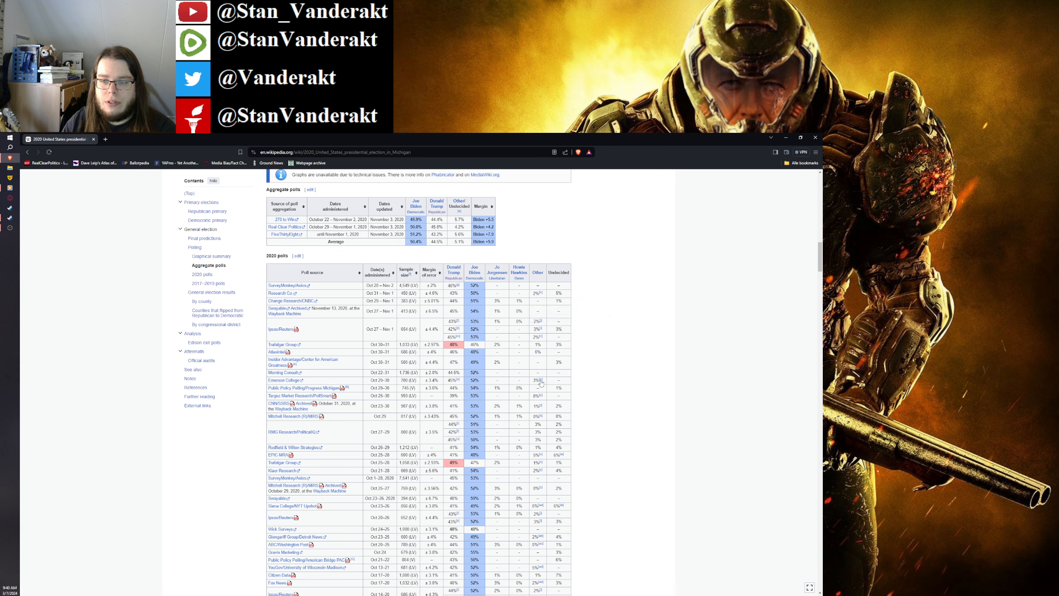
{"action": "scroll", "scroll_direction": "down", "scroll_amount": 3}
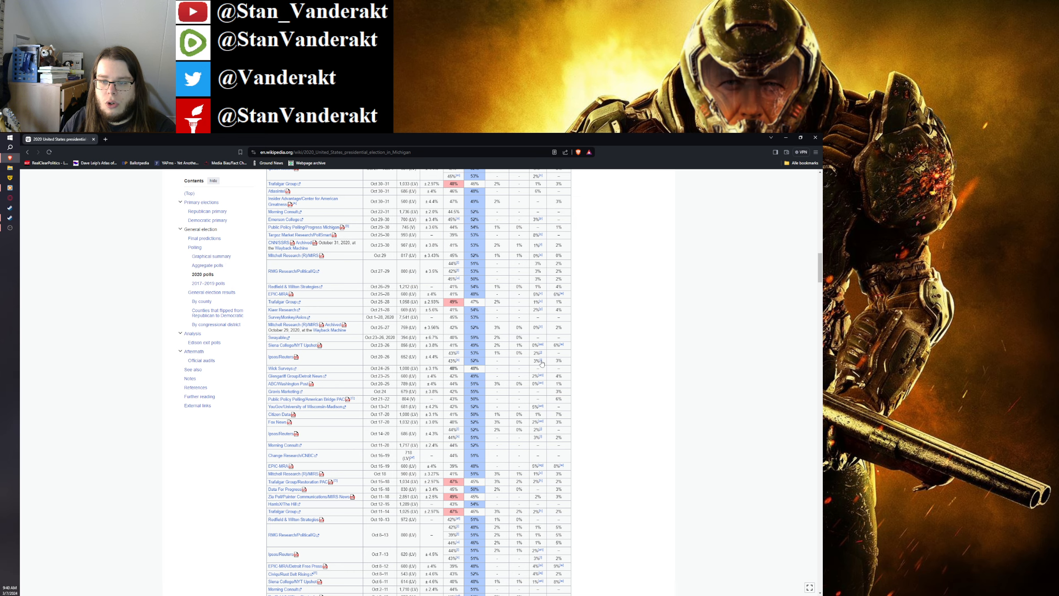
{"action": "scroll", "scroll_direction": "down", "scroll_amount": 3}
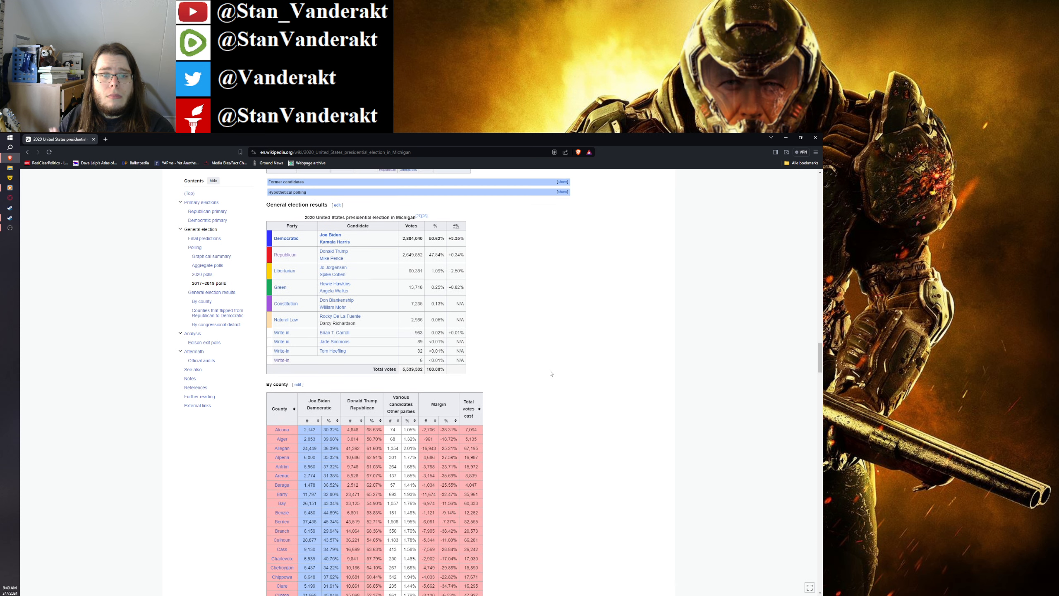
Step: Scroll the Michigan 2020 article down to its See also and Notes sections on partisan clients and voter samples
{"action": "scroll", "scroll_direction": "up", "scroll_amount": 3}
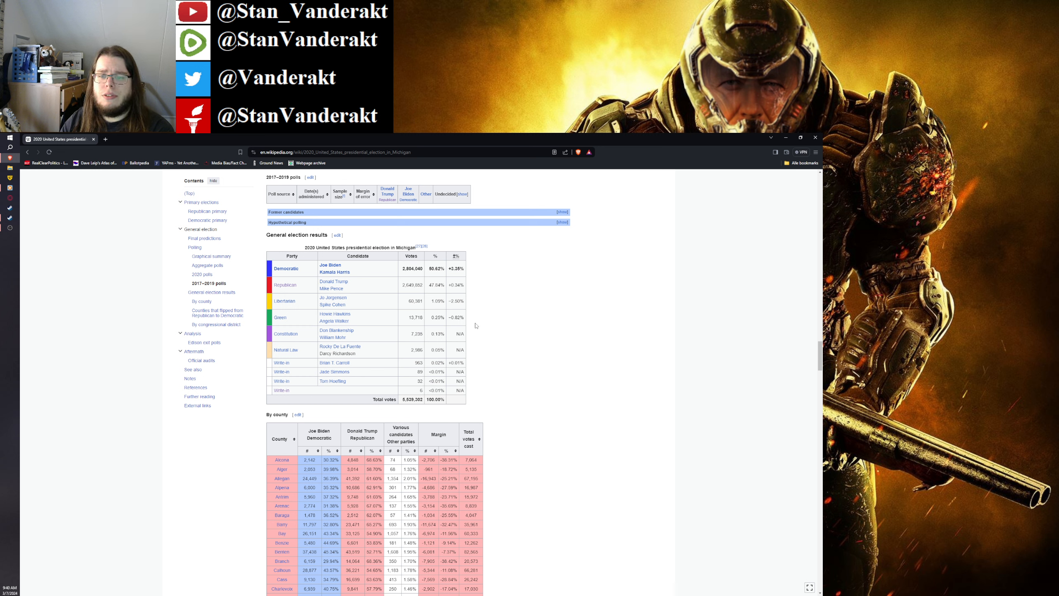
{"action": "mouse_move", "coordinate": [484, 315]}
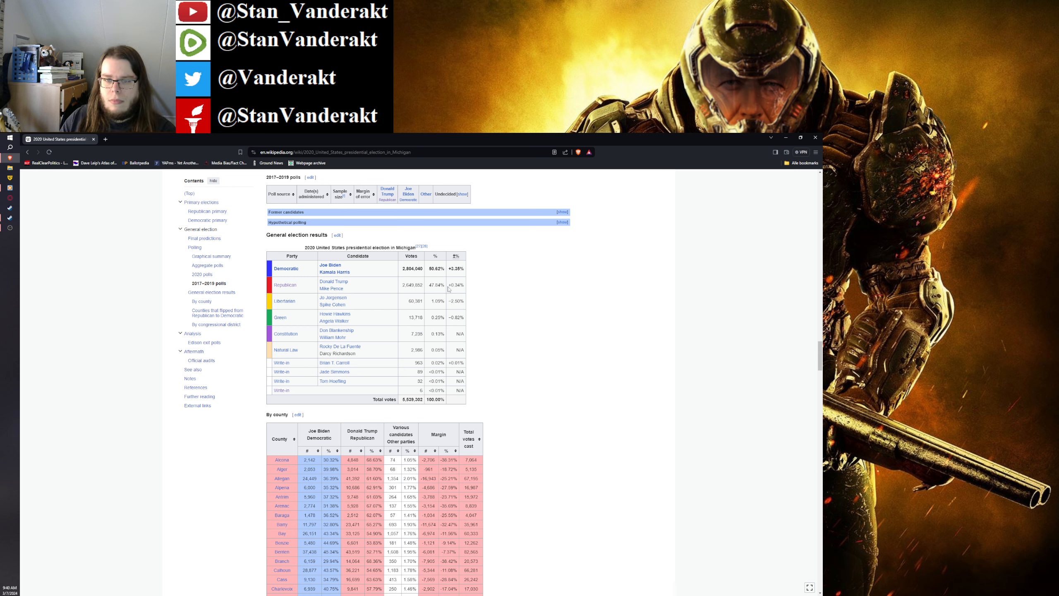
{"action": "mouse_move", "coordinate": [397, 349]}
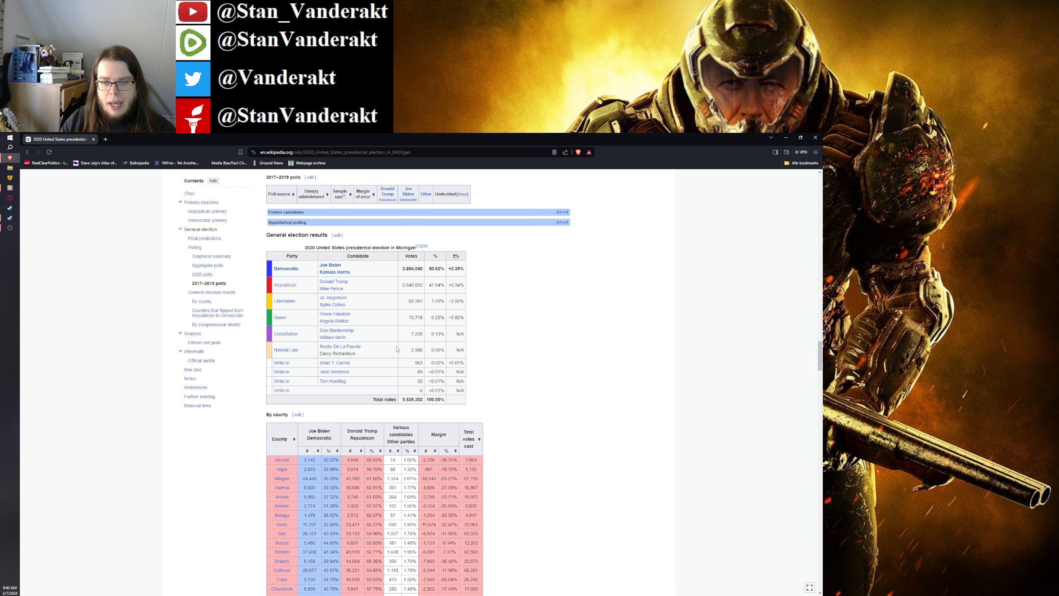
{"action": "mouse_move", "coordinate": [465, 349]}
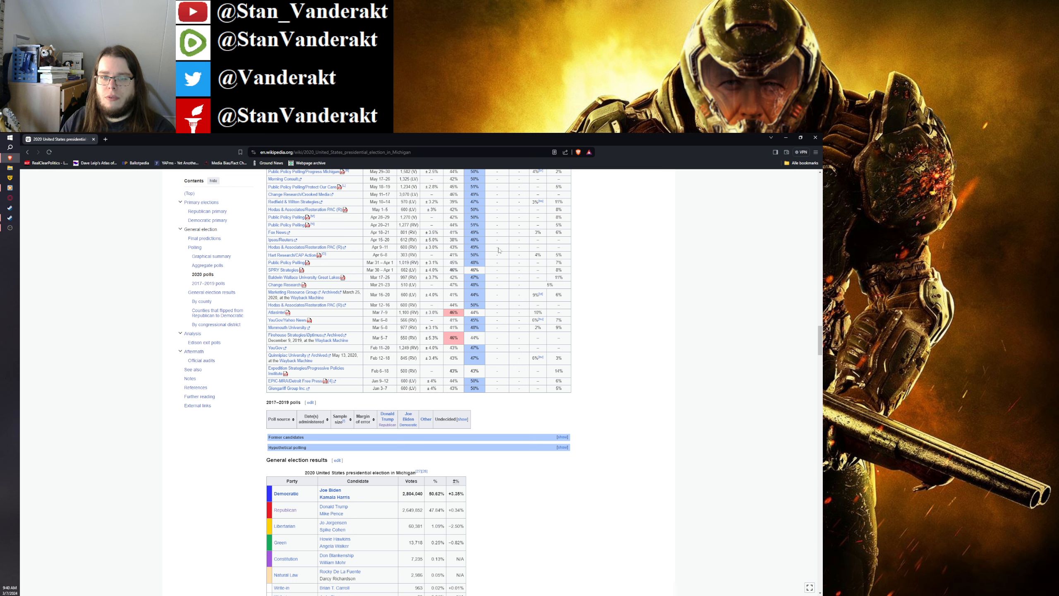
{"action": "mouse_move", "coordinate": [498, 346]}
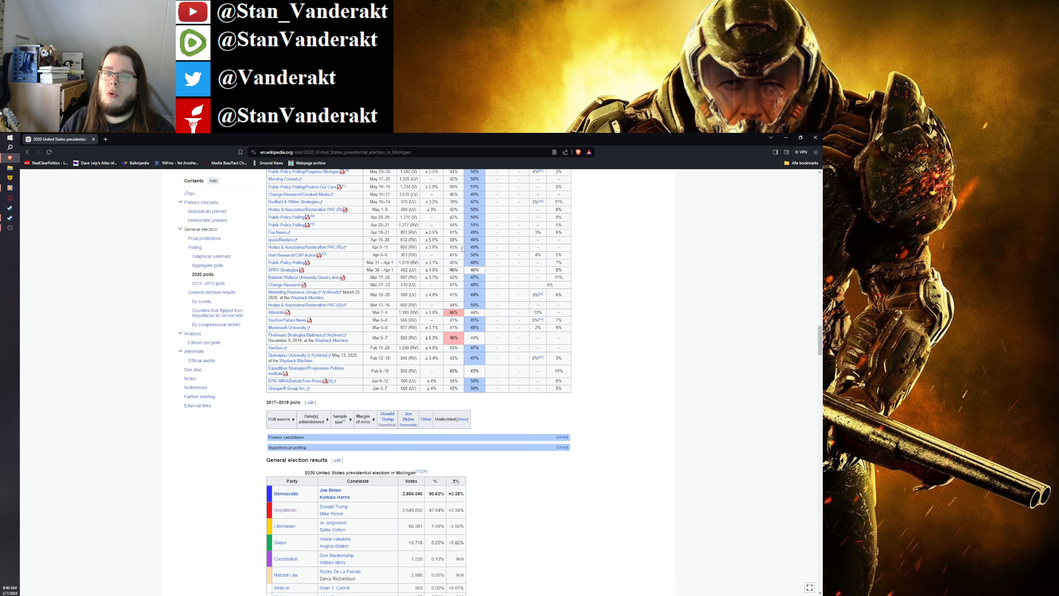
{"action": "mouse_move", "coordinate": [485, 354]}
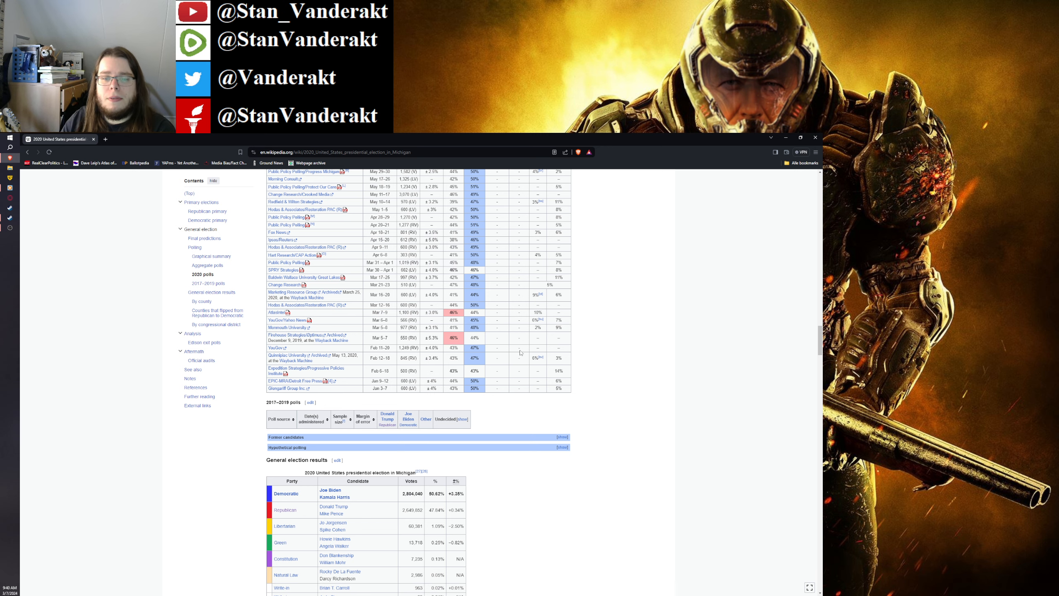
{"action": "scroll", "scroll_direction": "down", "scroll_amount": 3}
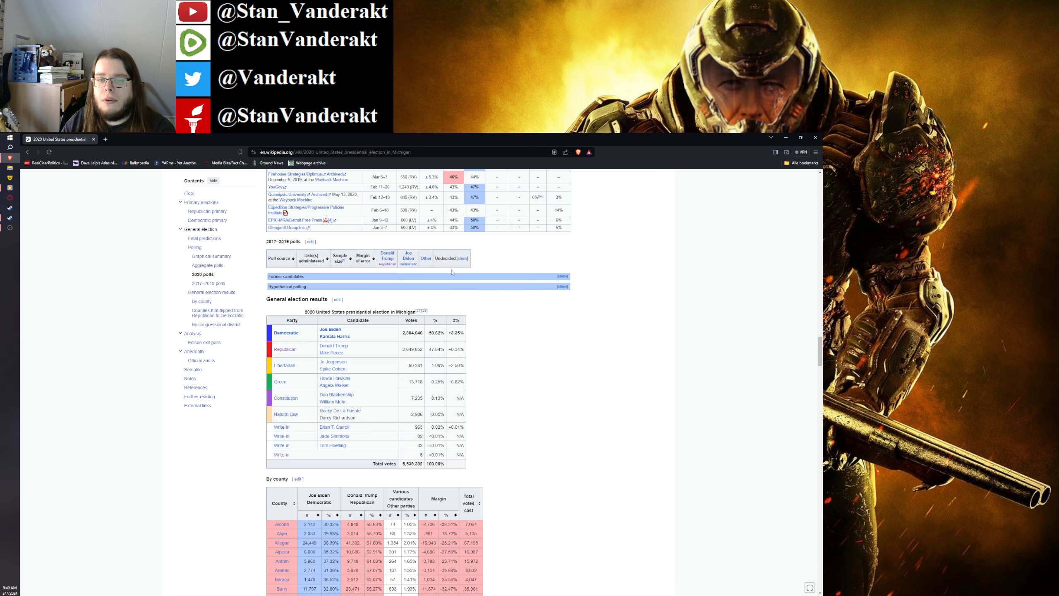
{"action": "mouse_move", "coordinate": [598, 292]}
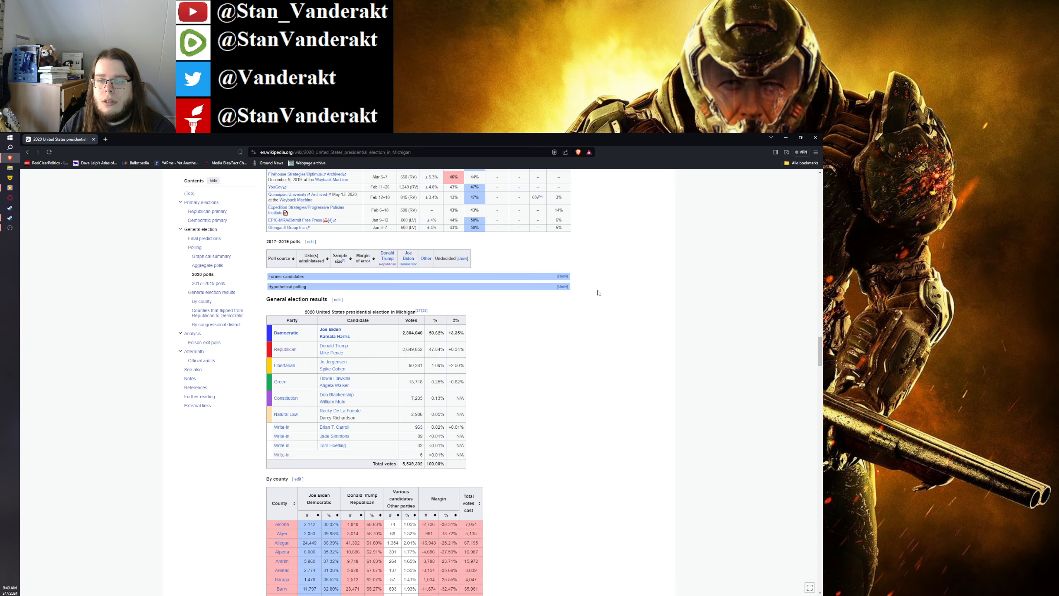
{"action": "scroll", "scroll_direction": "down", "scroll_amount": 3}
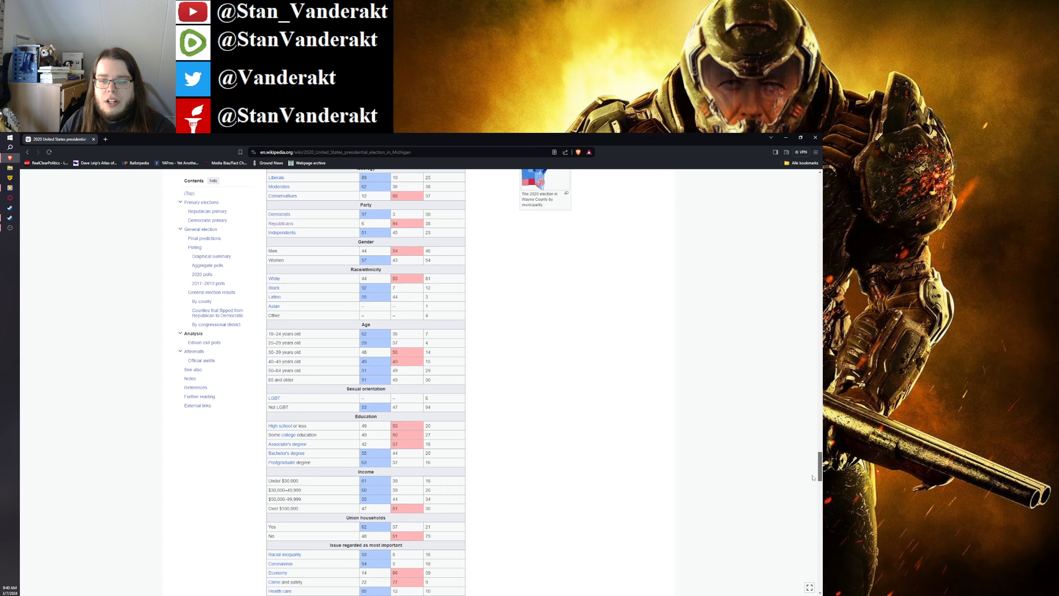
{"action": "scroll", "scroll_direction": "down", "scroll_amount": 3}
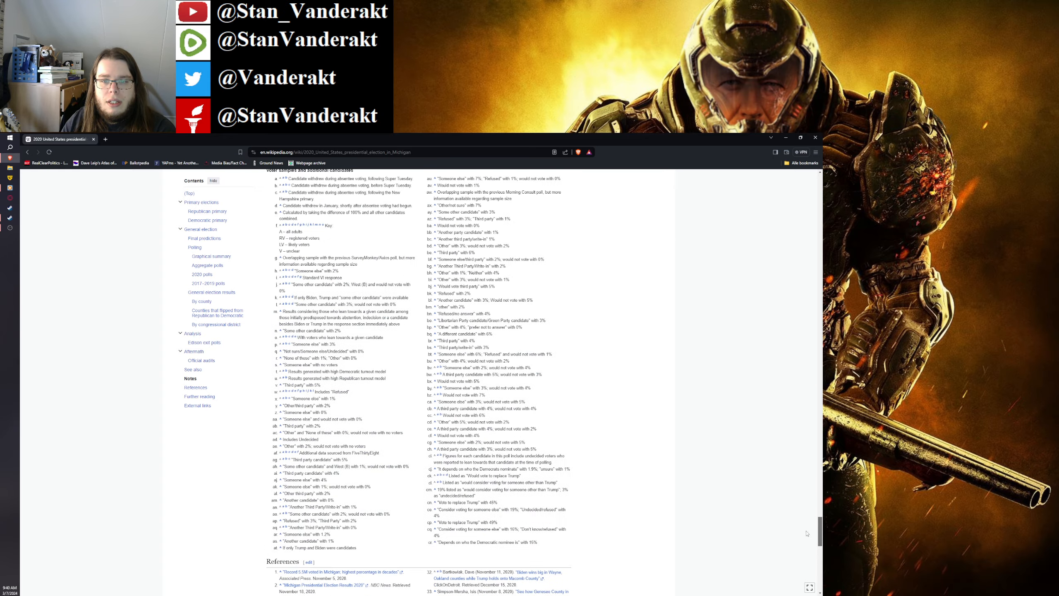
{"action": "scroll", "scroll_direction": "up", "scroll_amount": 3}
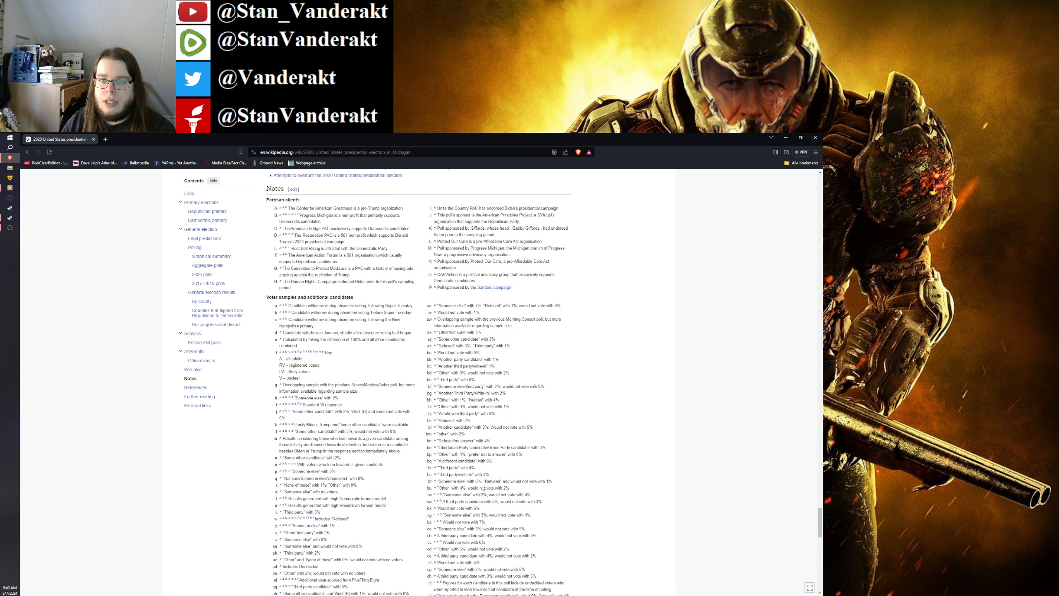
{"action": "scroll", "scroll_direction": "down", "scroll_amount": 3}
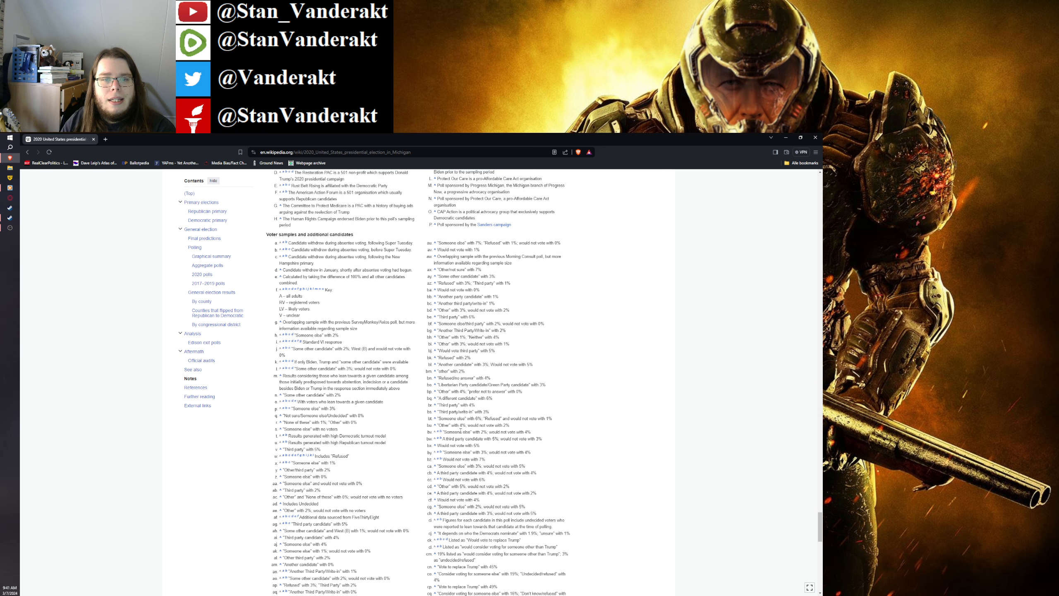
{"action": "scroll", "scroll_direction": "down", "scroll_amount": 3}
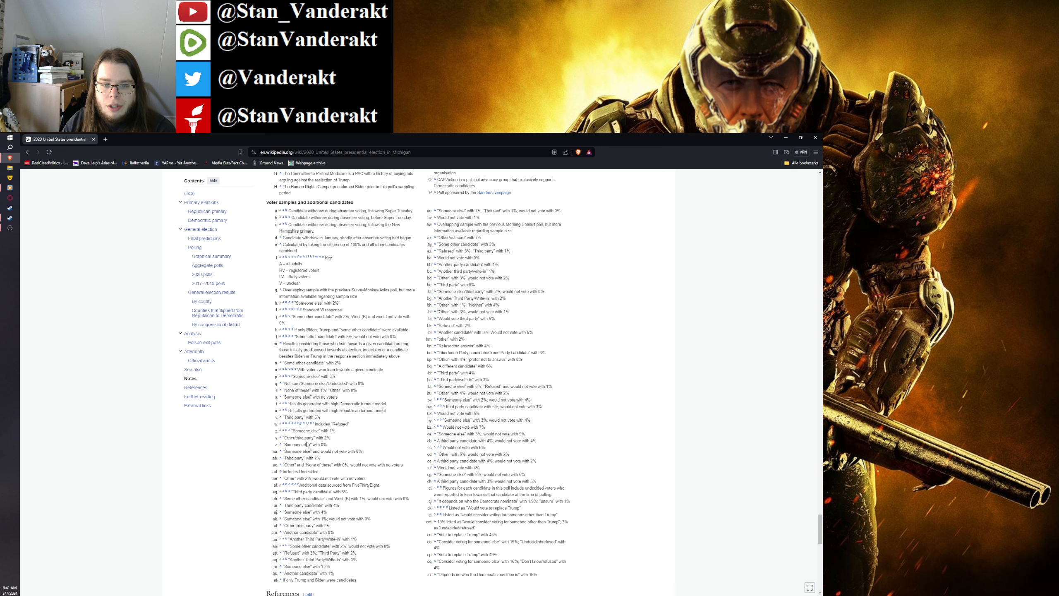
{"action": "mouse_move", "coordinate": [610, 419]}
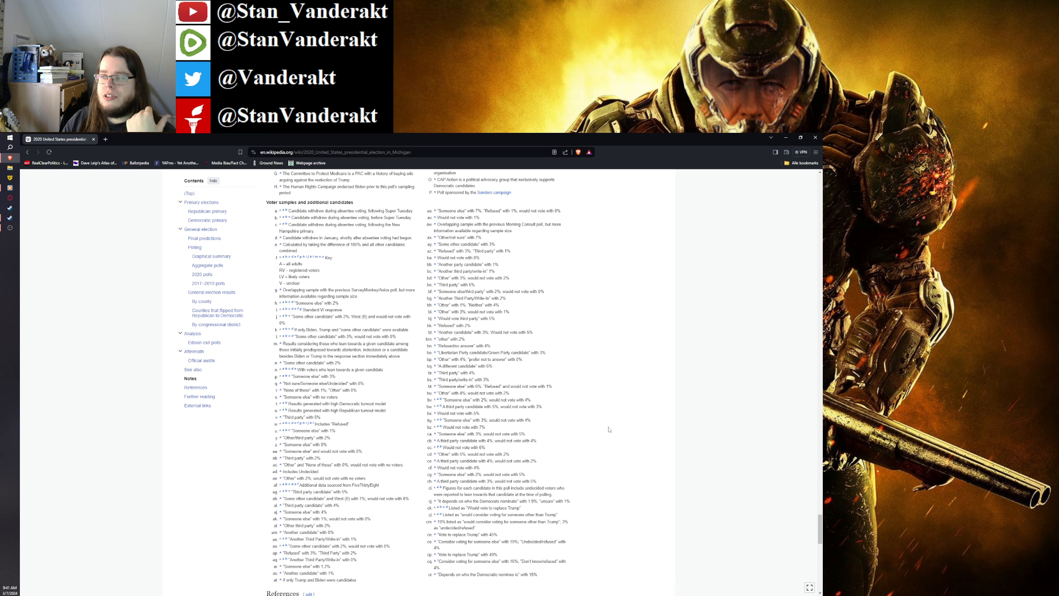
{"action": "mouse_move", "coordinate": [609, 431]}
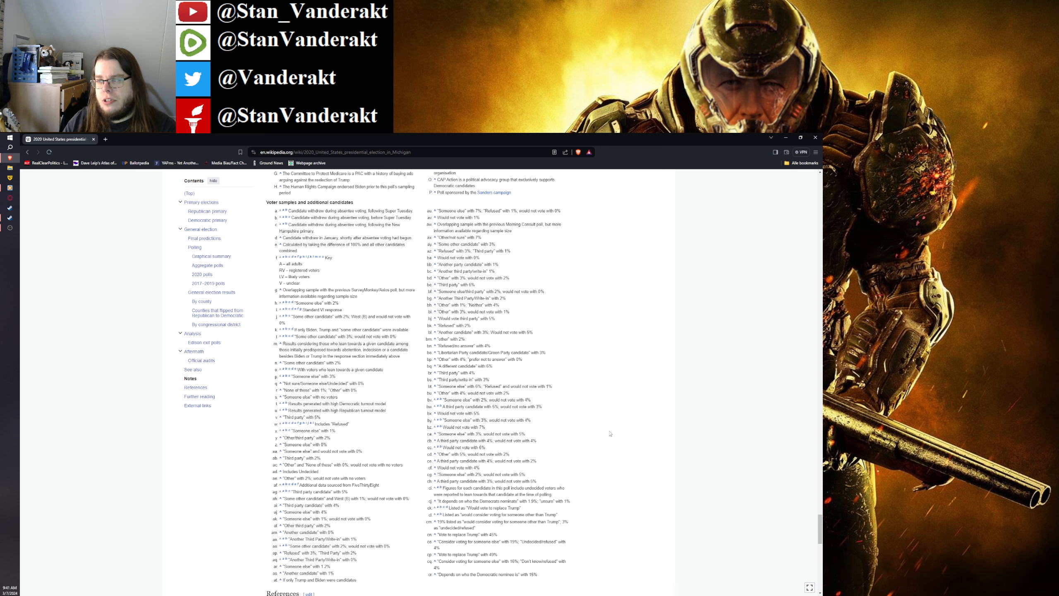
{"action": "mouse_move", "coordinate": [610, 434]}
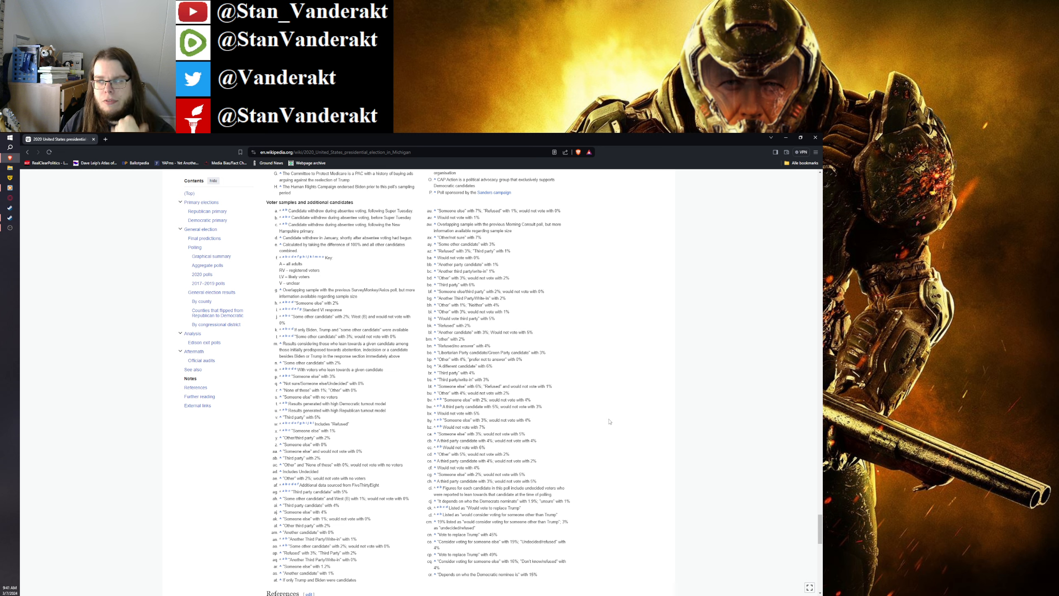
{"action": "scroll", "scroll_direction": "up", "scroll_amount": 3}
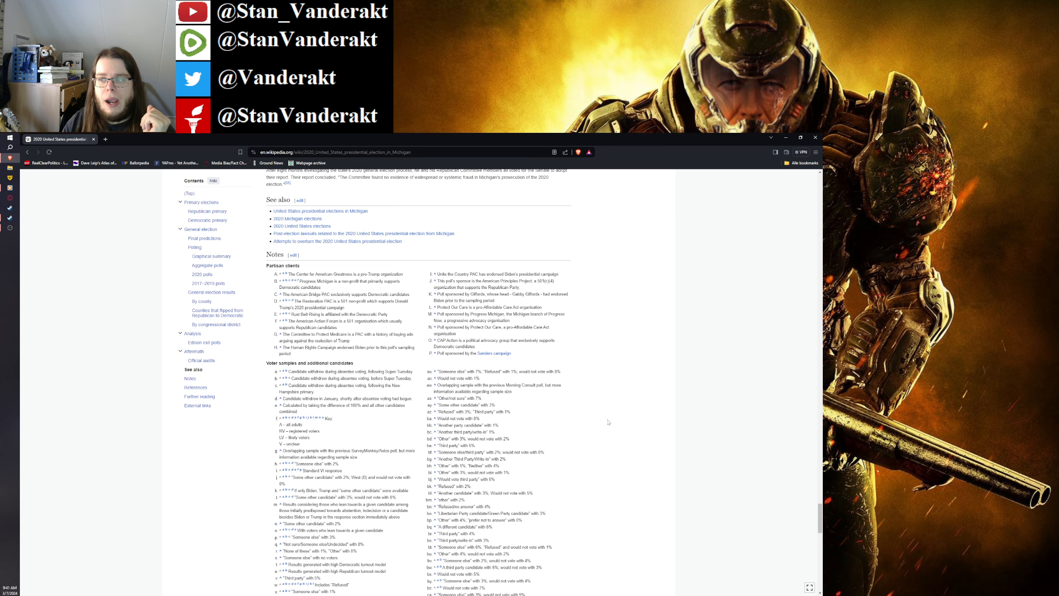
Step: Move up past the Edison exit polls table and reach the 2016 presidential election in Michigan article's introduction
{"action": "scroll", "scroll_direction": "up", "scroll_amount": 3}
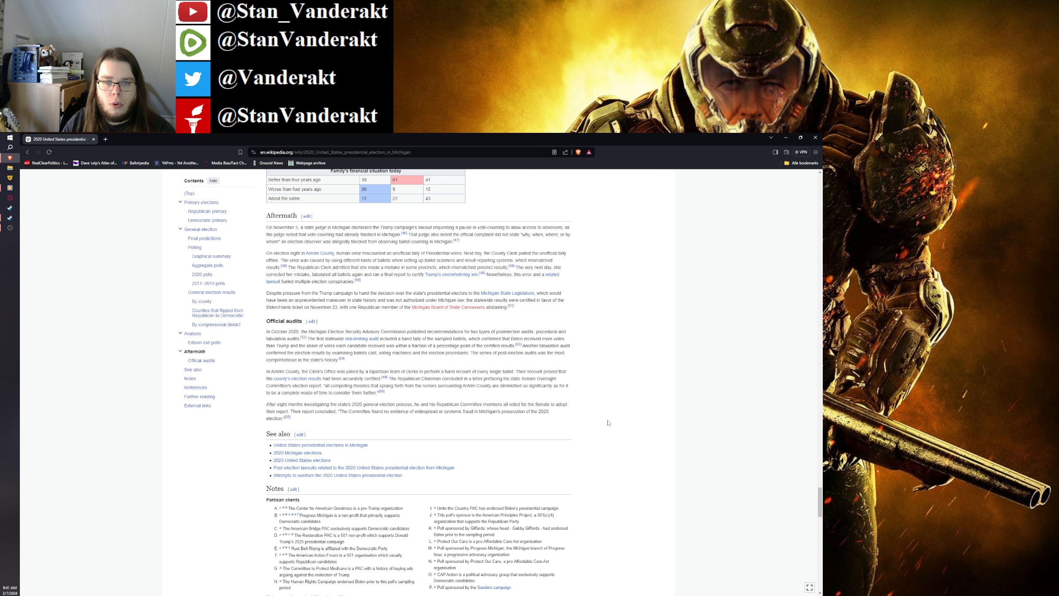
{"action": "scroll", "scroll_direction": "up", "scroll_amount": 3}
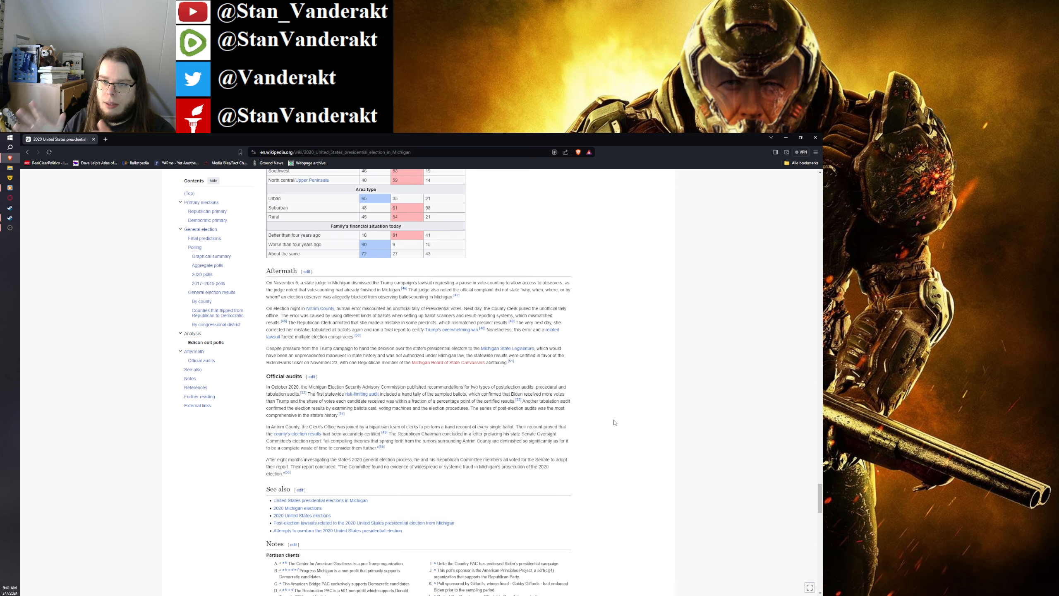
{"action": "scroll", "scroll_direction": "up", "scroll_amount": 3}
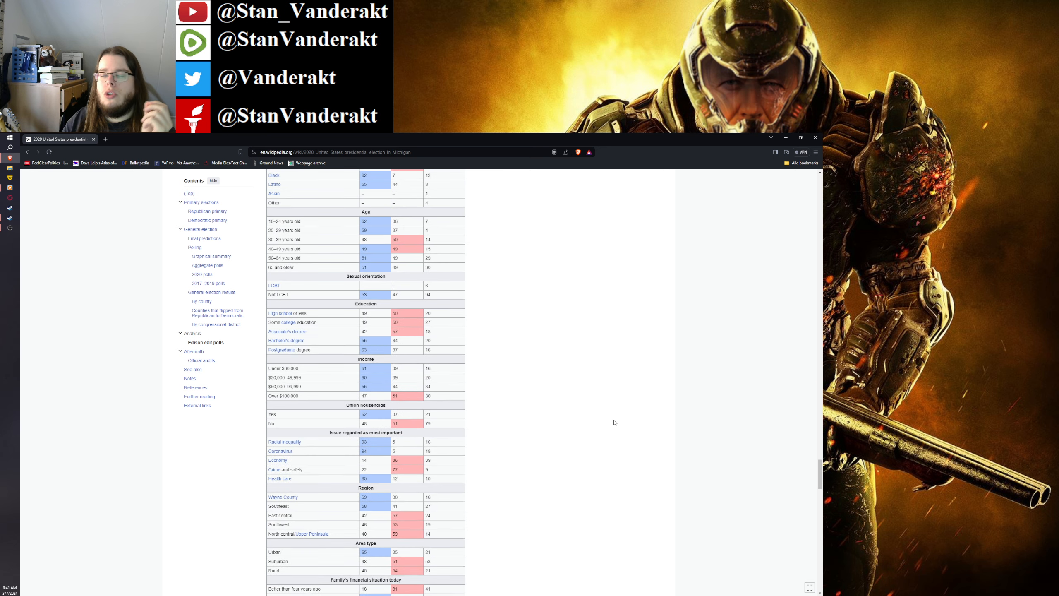
{"action": "scroll", "scroll_direction": "up", "scroll_amount": 3}
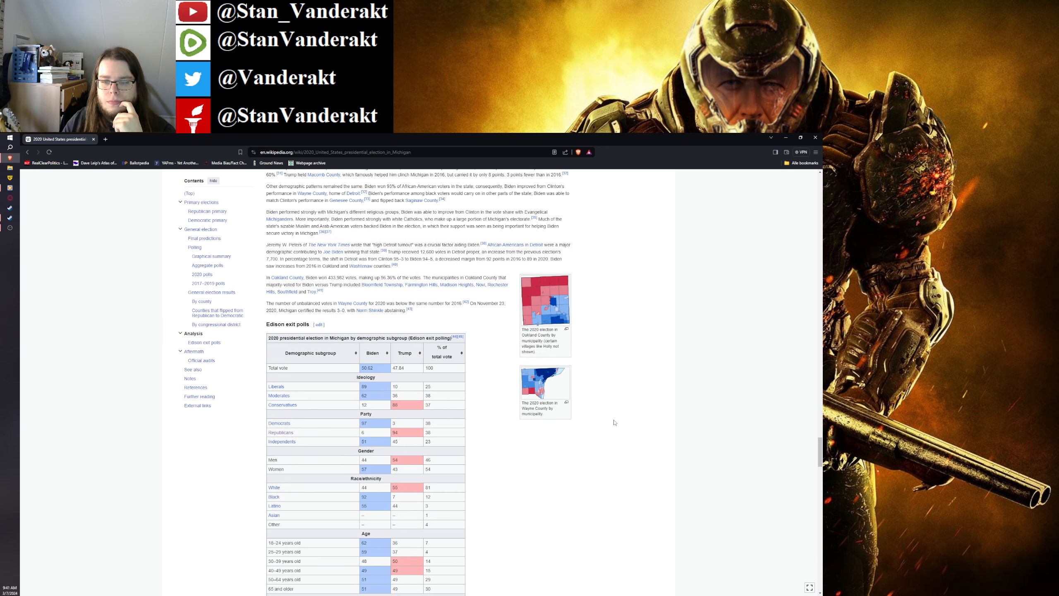
{"action": "mouse_move", "coordinate": [619, 433]}
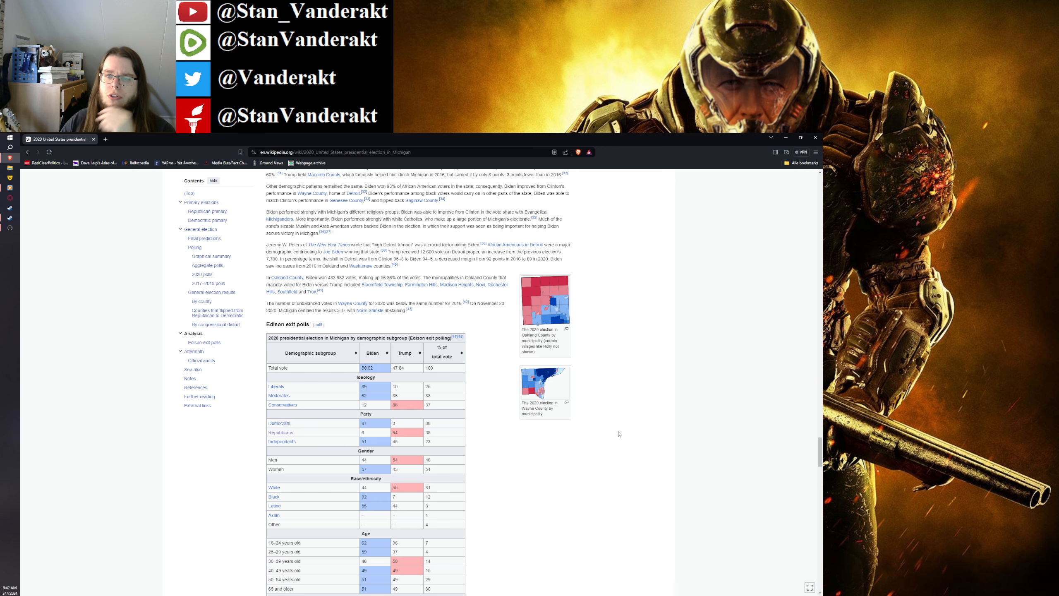
{"action": "scroll", "scroll_direction": "up", "scroll_amount": 3}
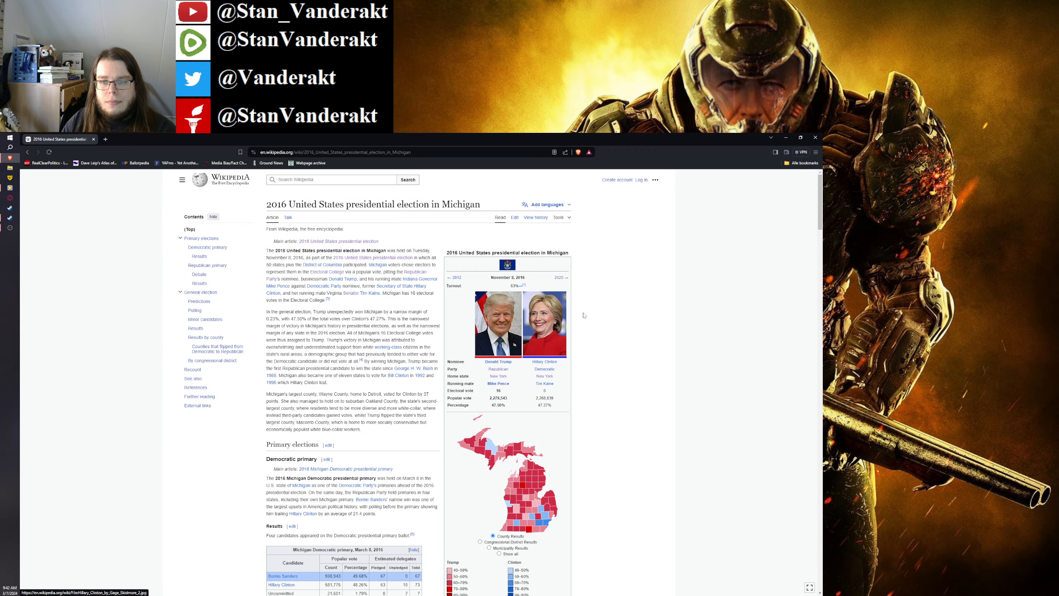
{"action": "scroll", "scroll_direction": "down", "scroll_amount": 3}
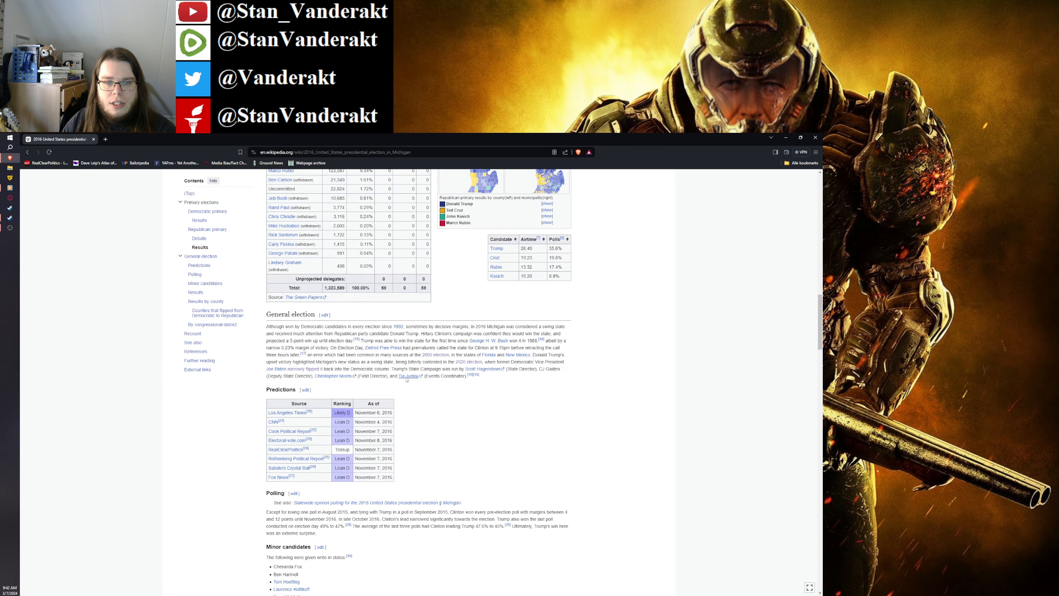
{"action": "scroll", "scroll_direction": "down", "scroll_amount": 3}
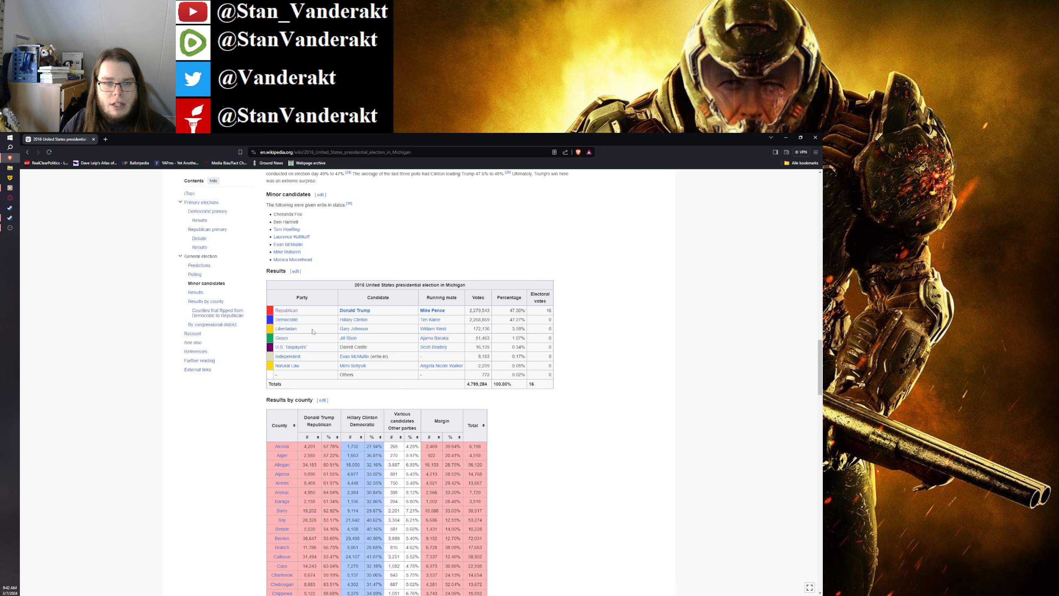
{"action": "mouse_move", "coordinate": [320, 350]}
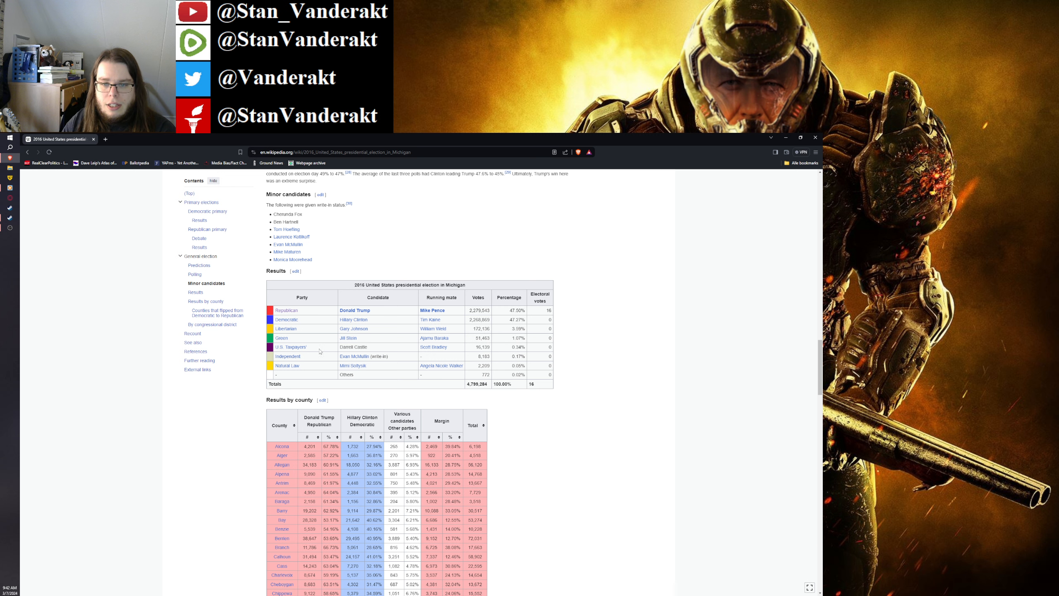
{"action": "mouse_move", "coordinate": [290, 346]}
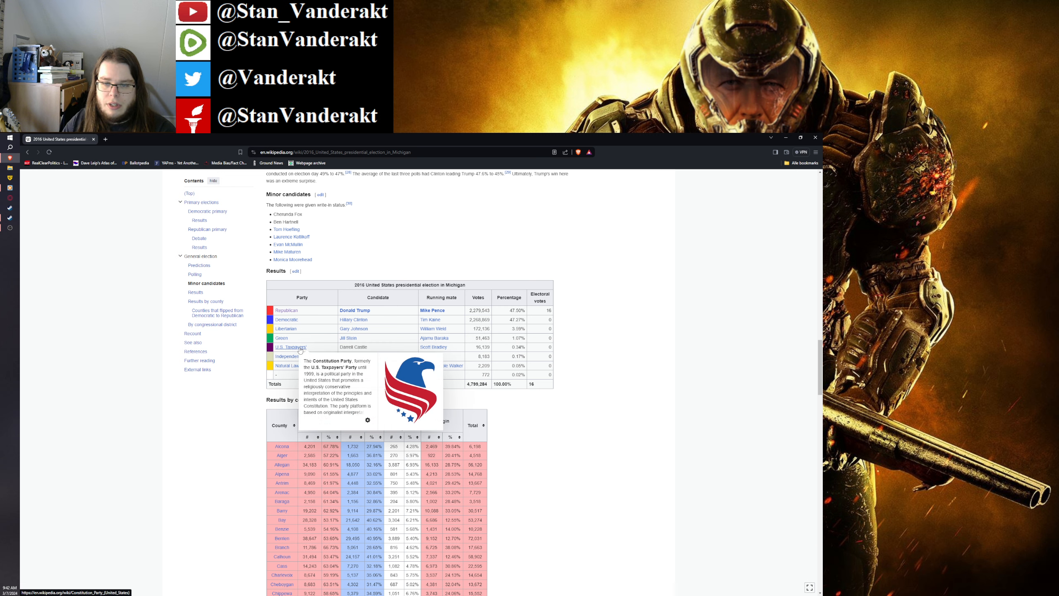
{"action": "mouse_move", "coordinate": [329, 347]}
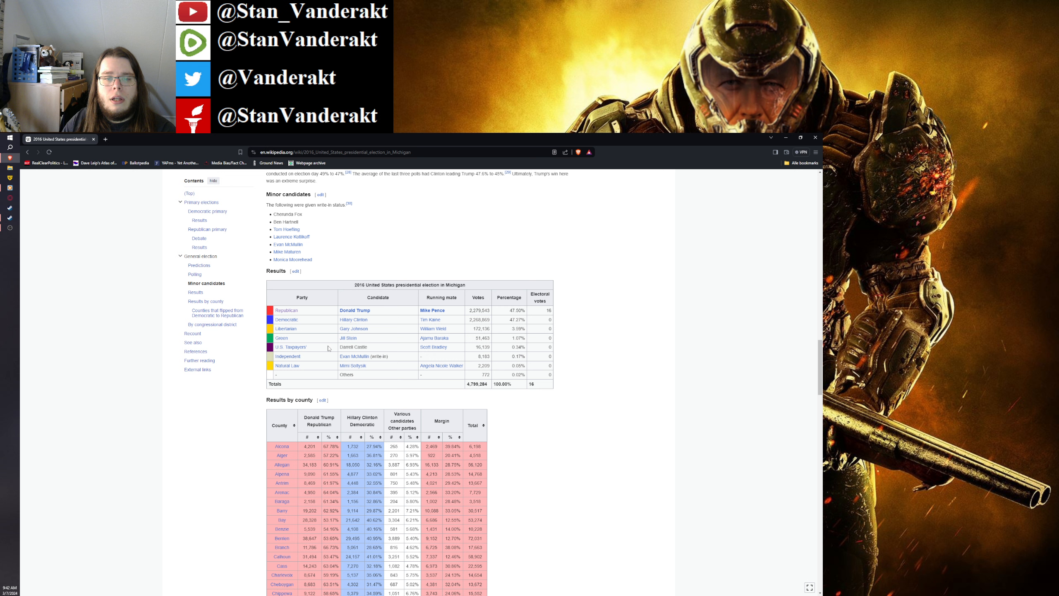
{"action": "mouse_move", "coordinate": [287, 356]}
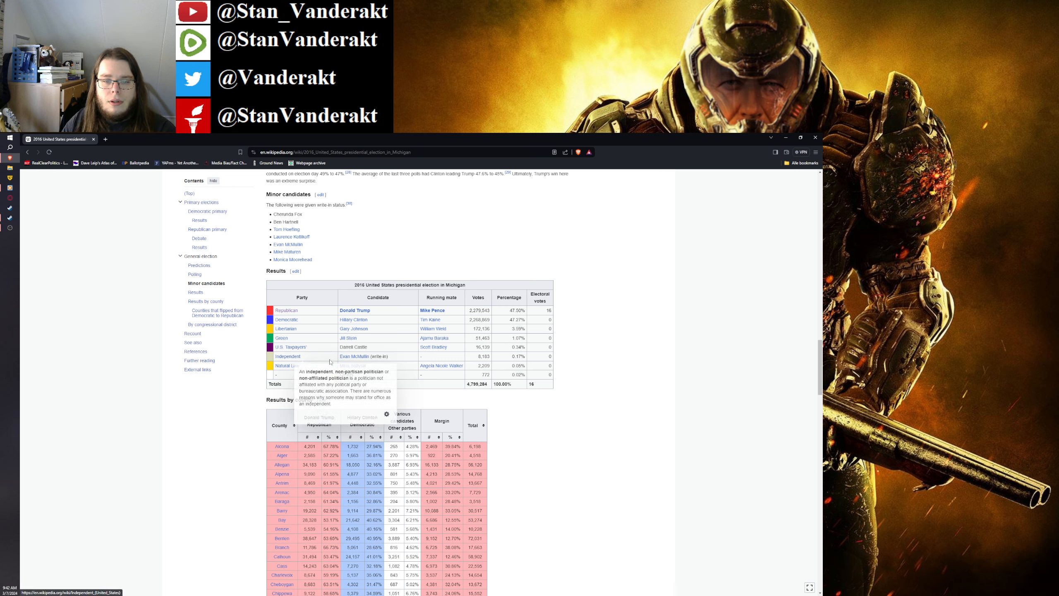
{"action": "mouse_move", "coordinate": [285, 366]}
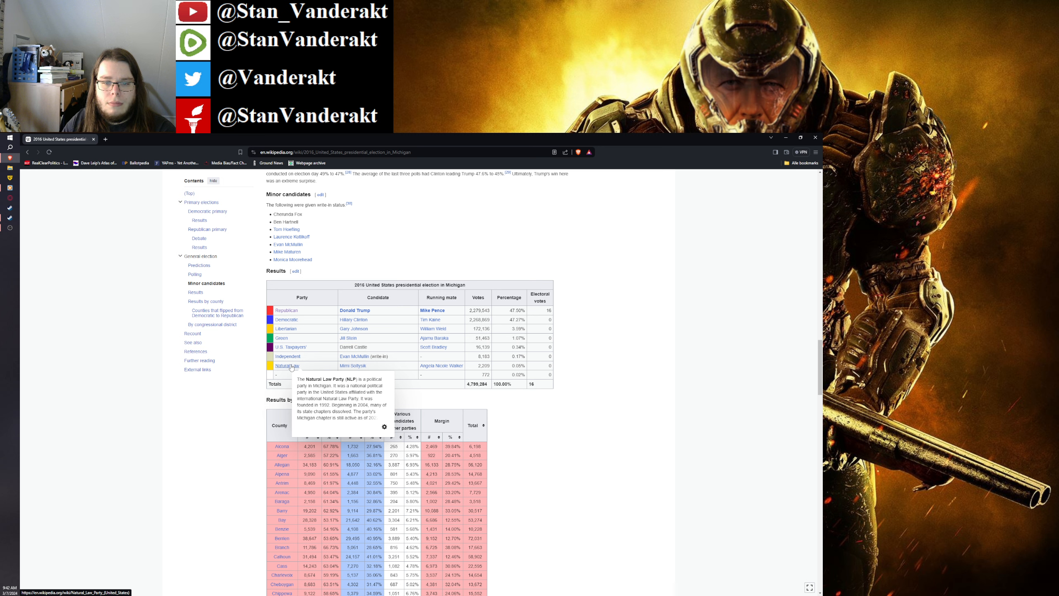
{"action": "mouse_move", "coordinate": [285, 291]}
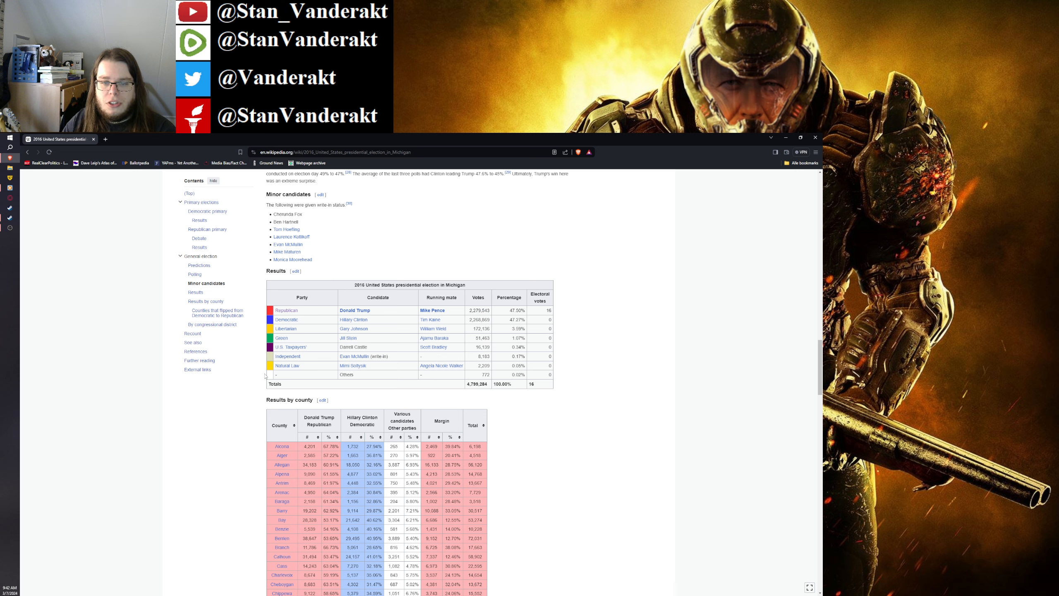
{"action": "mouse_move", "coordinate": [585, 362]}
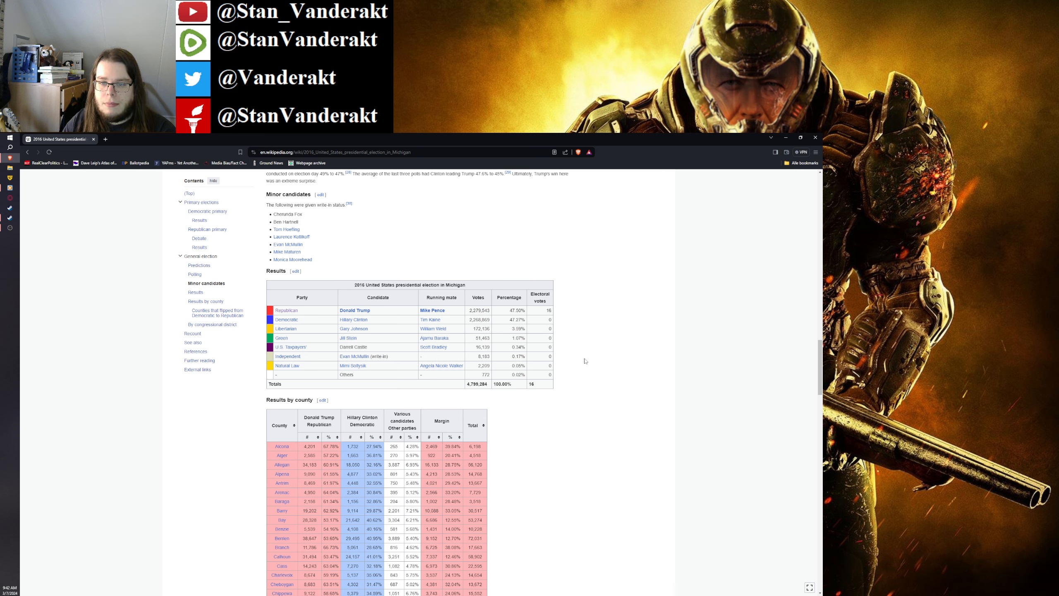
{"action": "scroll", "scroll_direction": "down", "scroll_amount": 3}
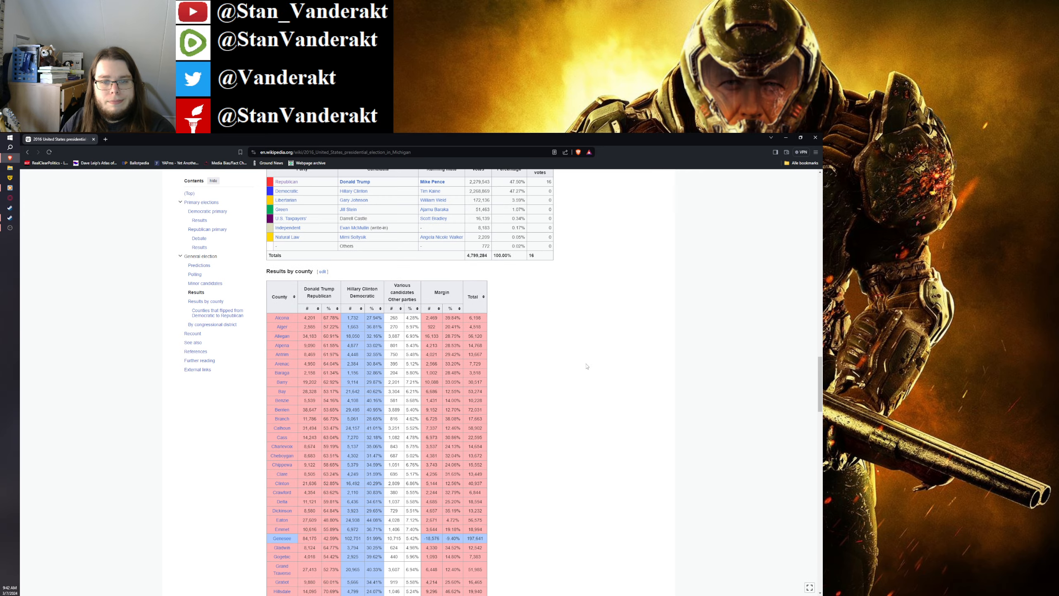
{"action": "scroll", "scroll_direction": "down", "scroll_amount": 3}
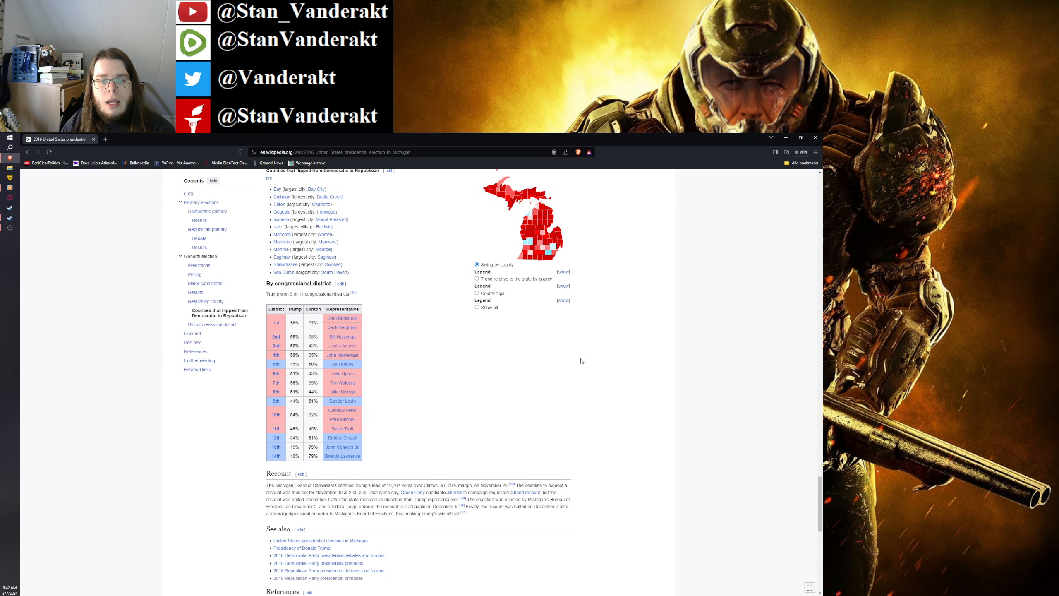
{"action": "scroll", "scroll_direction": "down", "scroll_amount": 3}
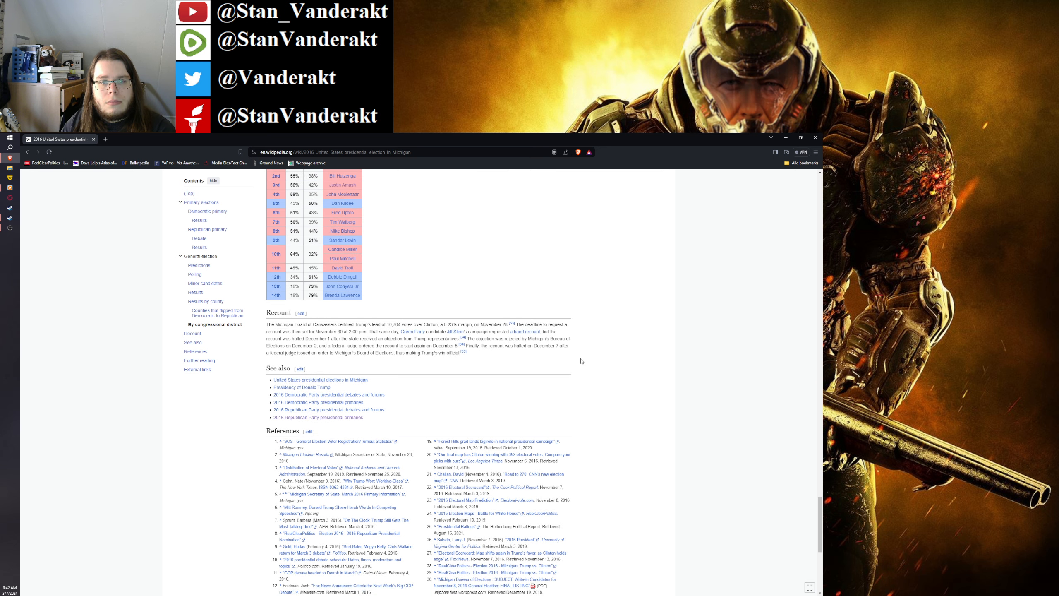
{"action": "scroll", "scroll_direction": "down", "scroll_amount": 3}
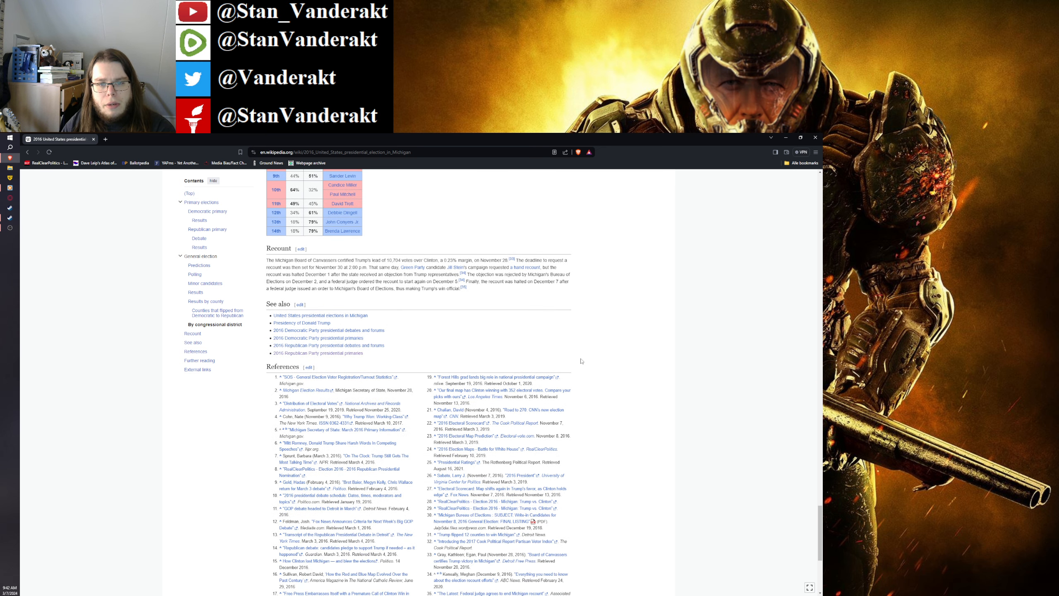
{"action": "scroll", "scroll_direction": "down", "scroll_amount": 3}
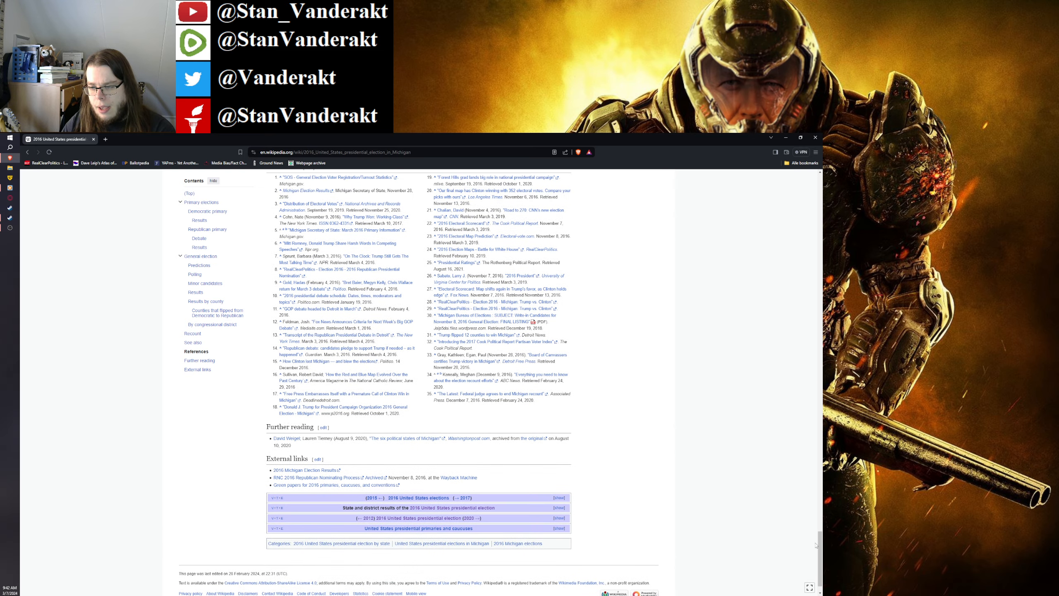
{"action": "scroll", "scroll_direction": "up", "scroll_amount": 3}
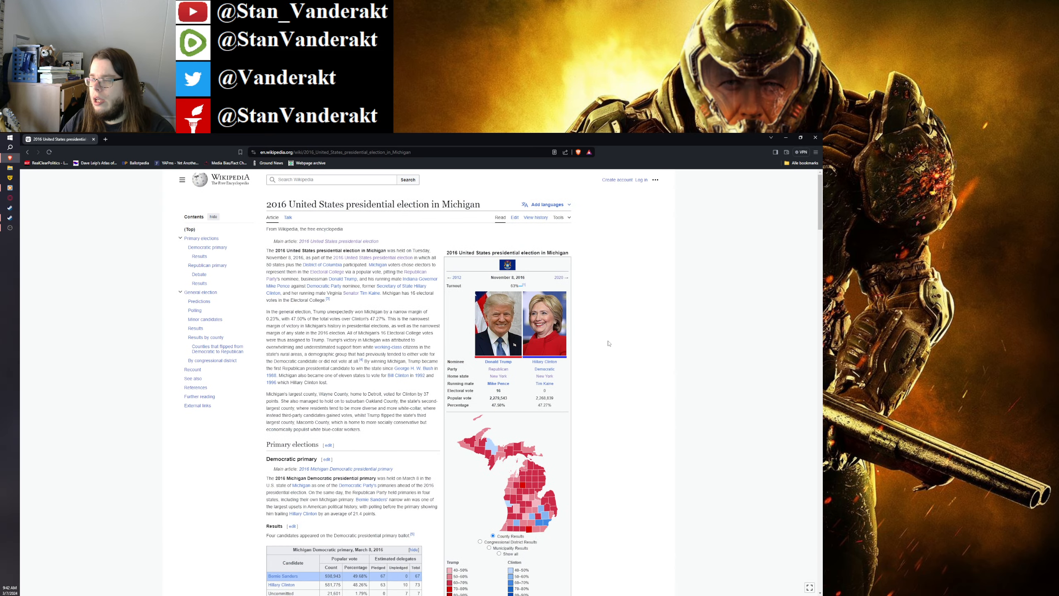
{"action": "mouse_move", "coordinate": [606, 345]}
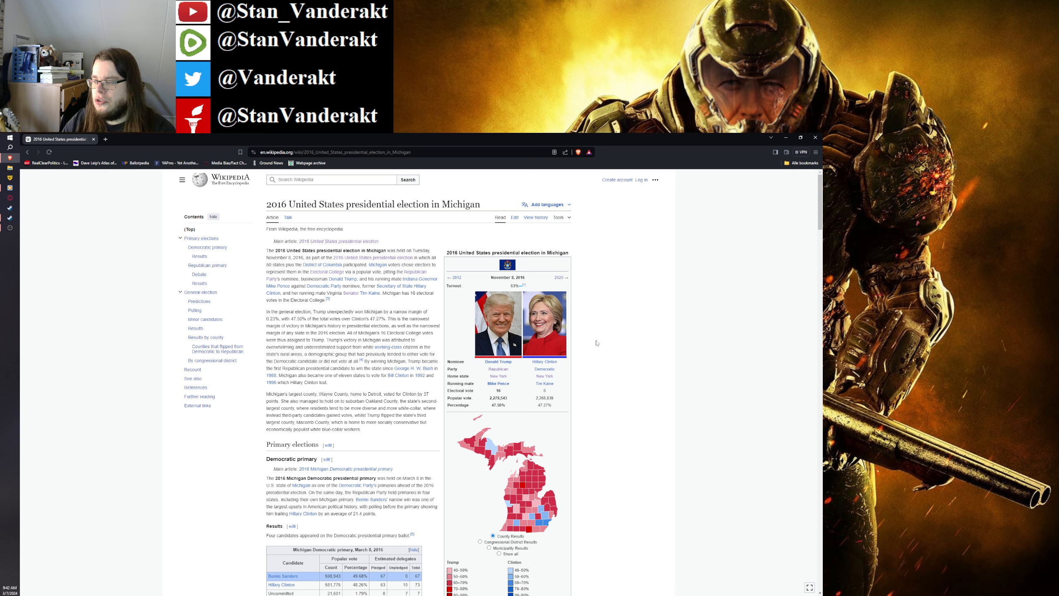